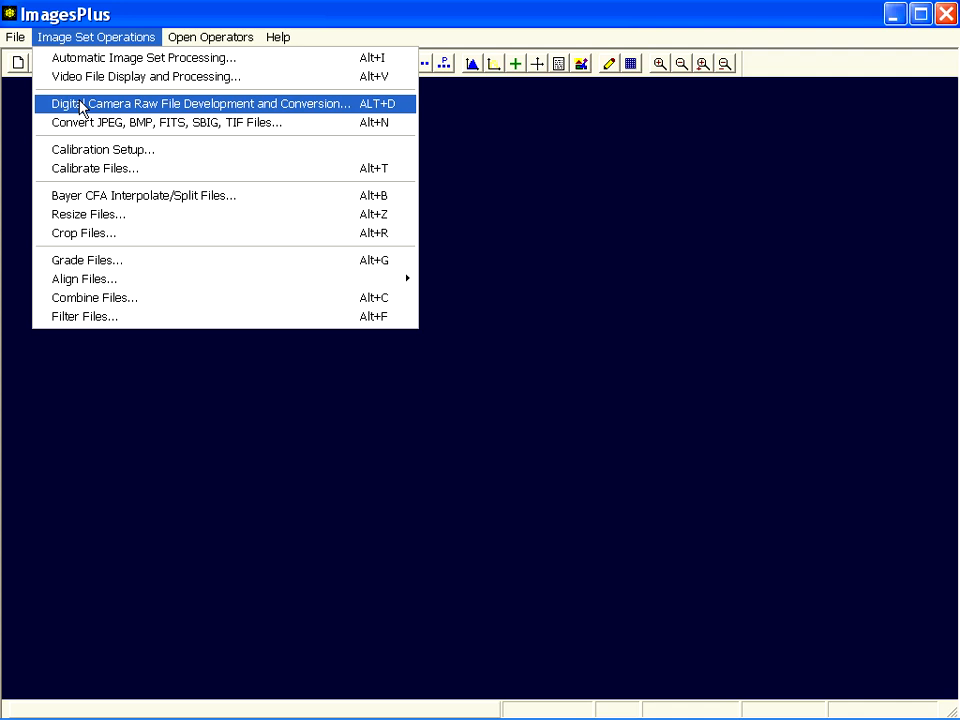
Step: Open the digital camera raw conversion tool and pick Saturn CR2 frames 000023 to 000027
{"action": "left_click", "coordinate": [200, 103]}
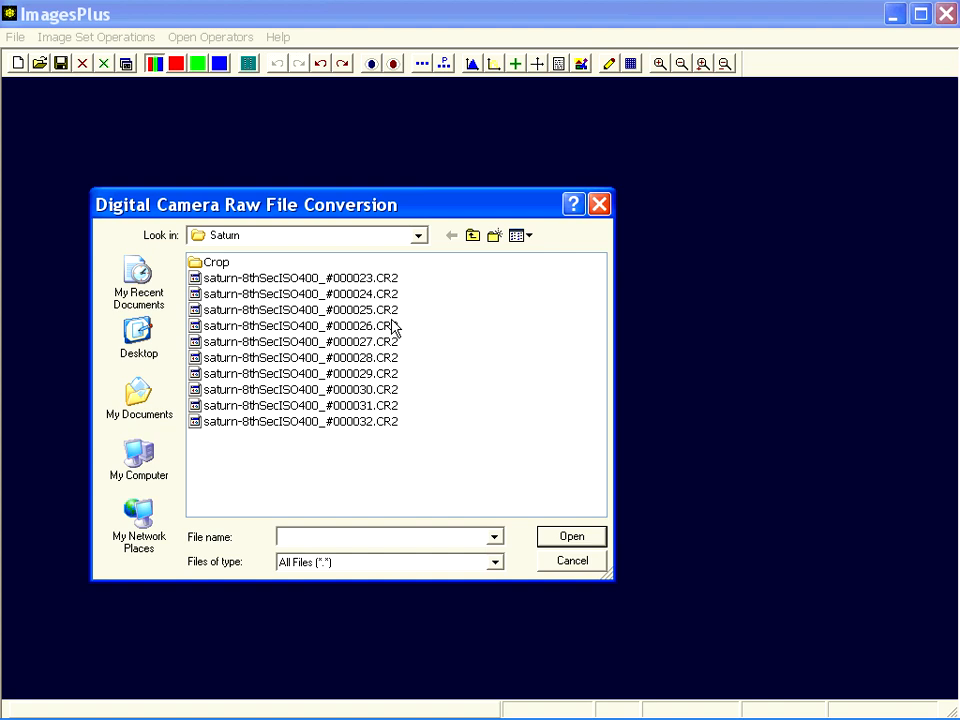
{"action": "left_click", "coordinate": [298, 341]}
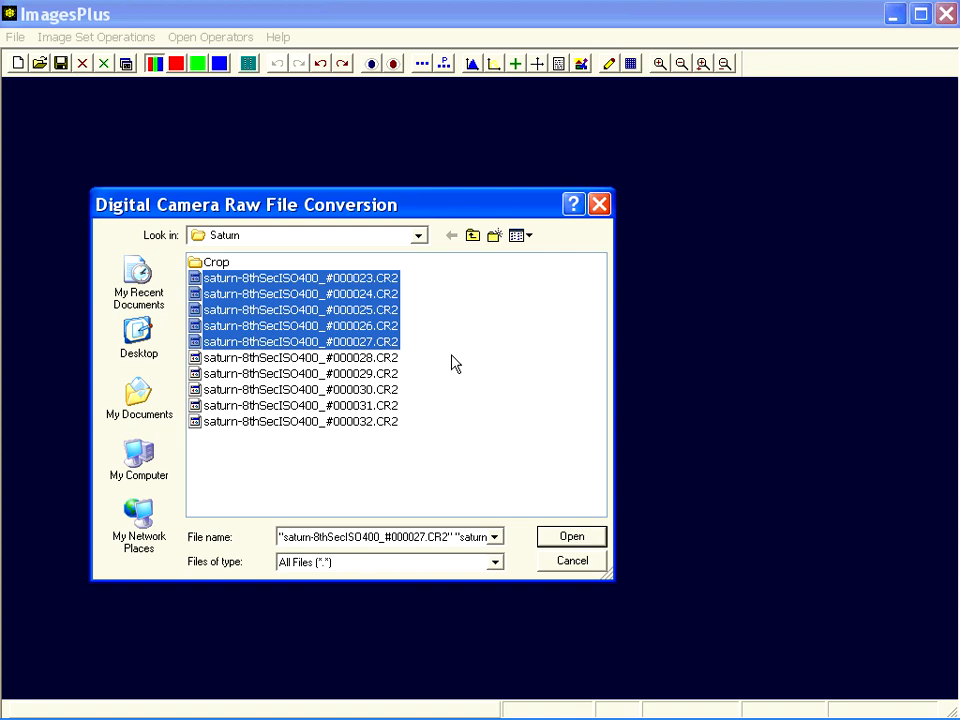
{"action": "mouse_move", "coordinate": [572, 537]}
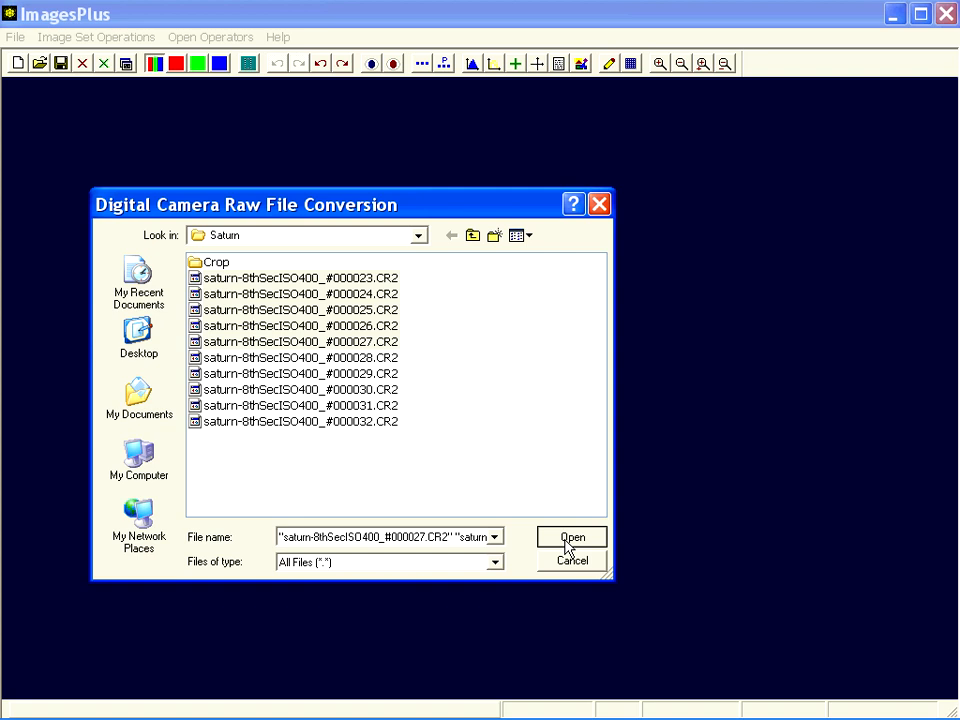
Step: Load the five frames and choose At Capture White Balance, Mono Bayer data, lossless 16-bit FIT
{"action": "left_click", "coordinate": [572, 537]}
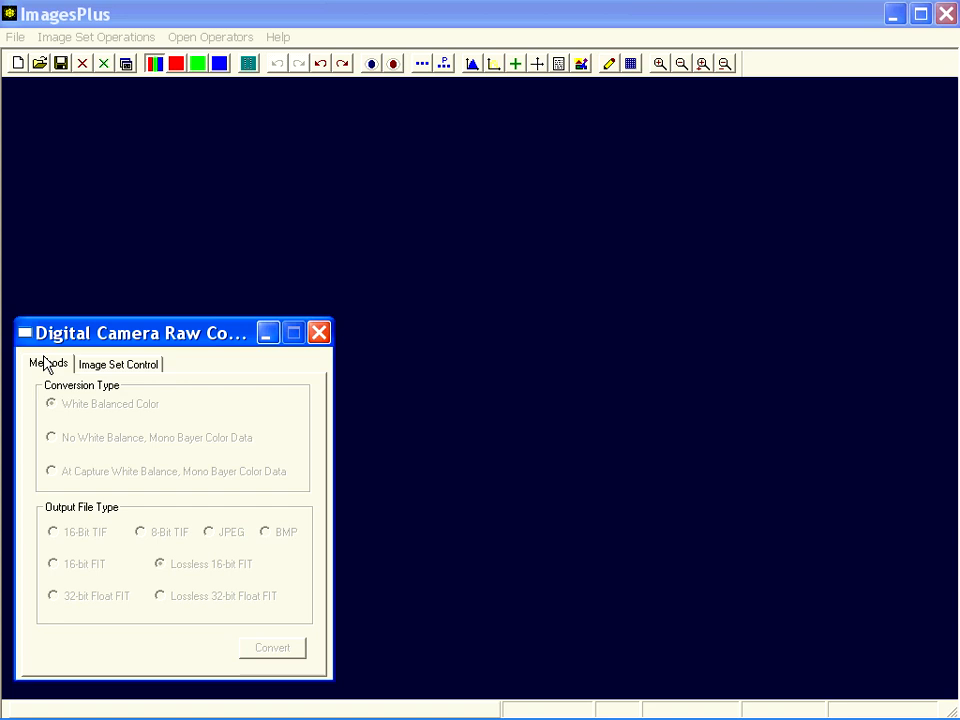
{"action": "mouse_move", "coordinate": [188, 343]}
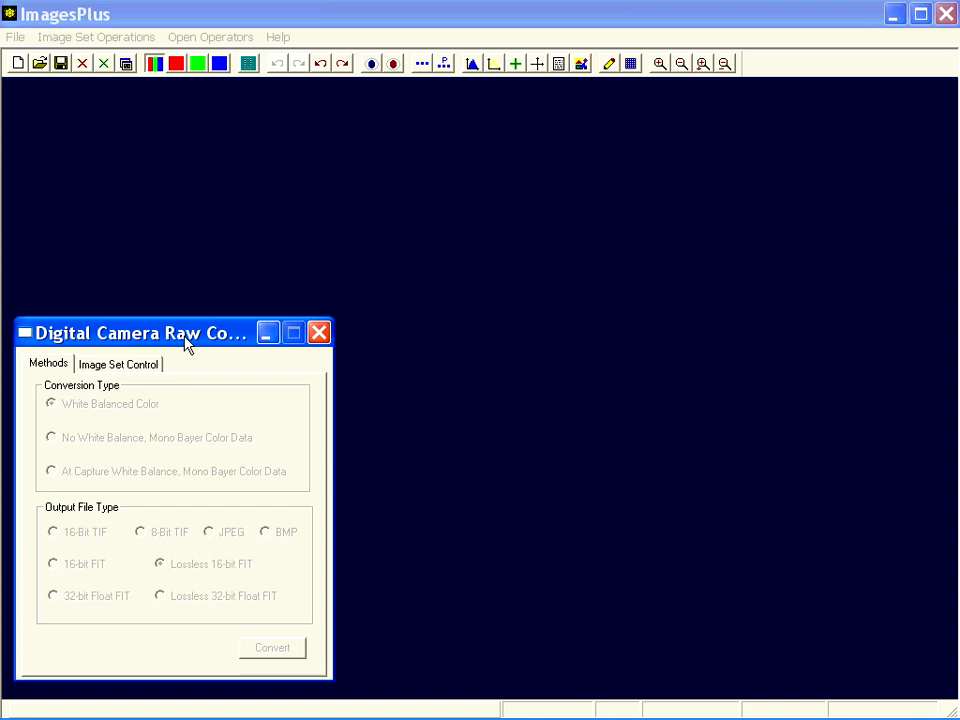
{"action": "mouse_move", "coordinate": [120, 420]}
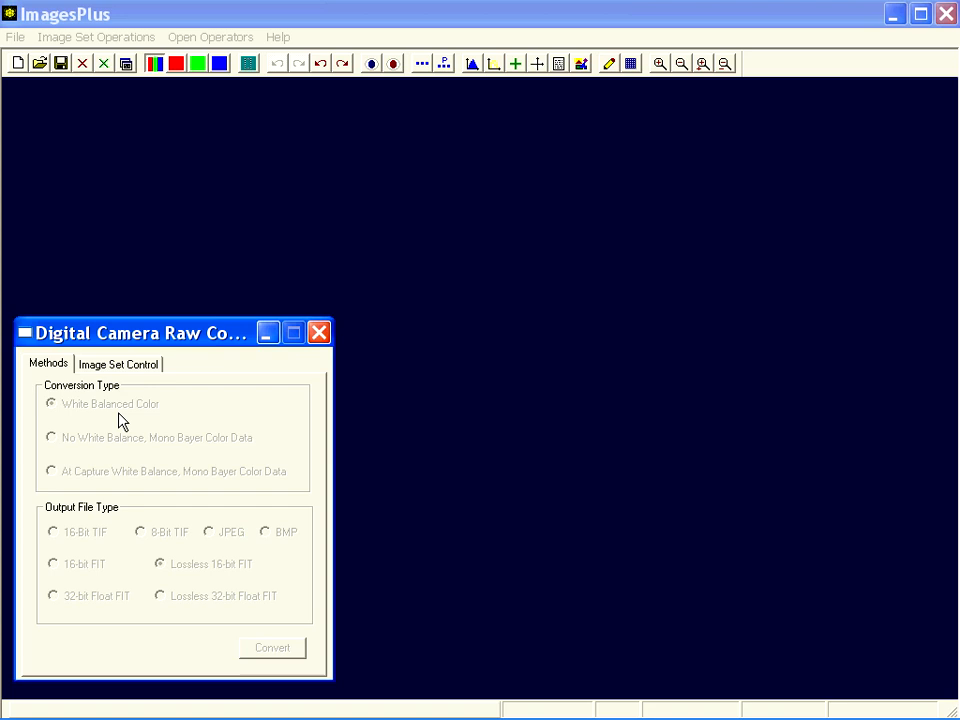
{"action": "mouse_move", "coordinate": [123, 443]}
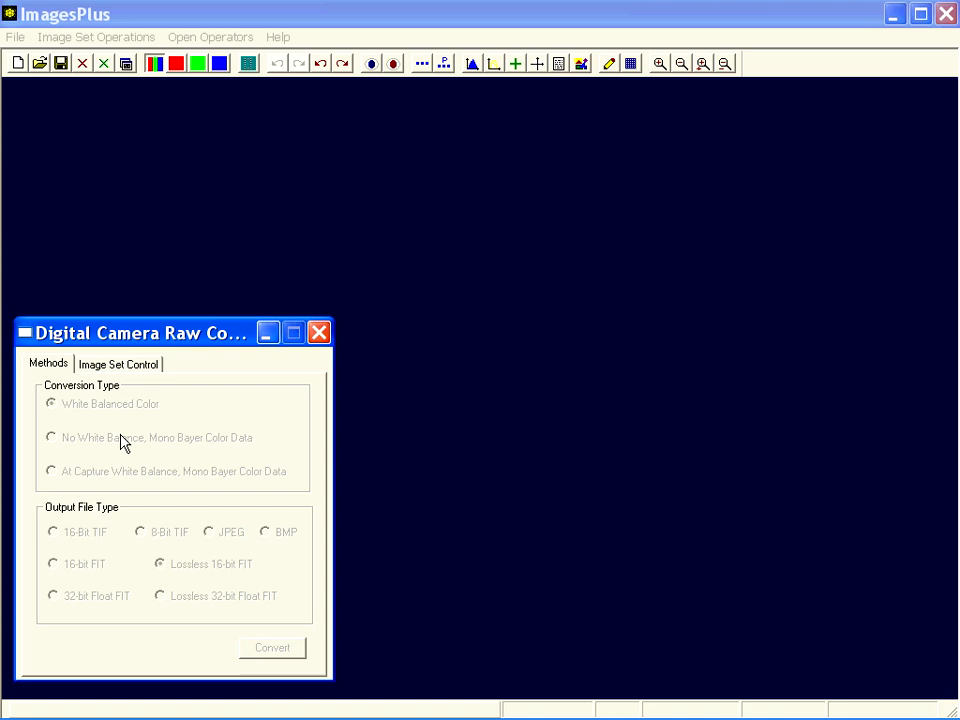
{"action": "mouse_move", "coordinate": [210, 449]}
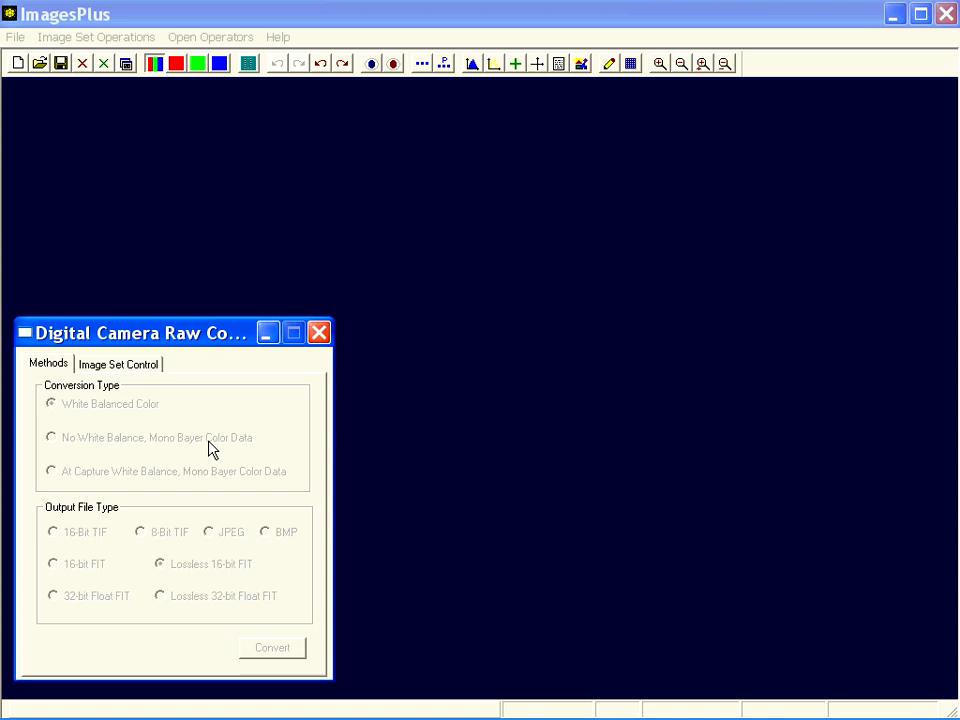
{"action": "mouse_move", "coordinate": [178, 453]}
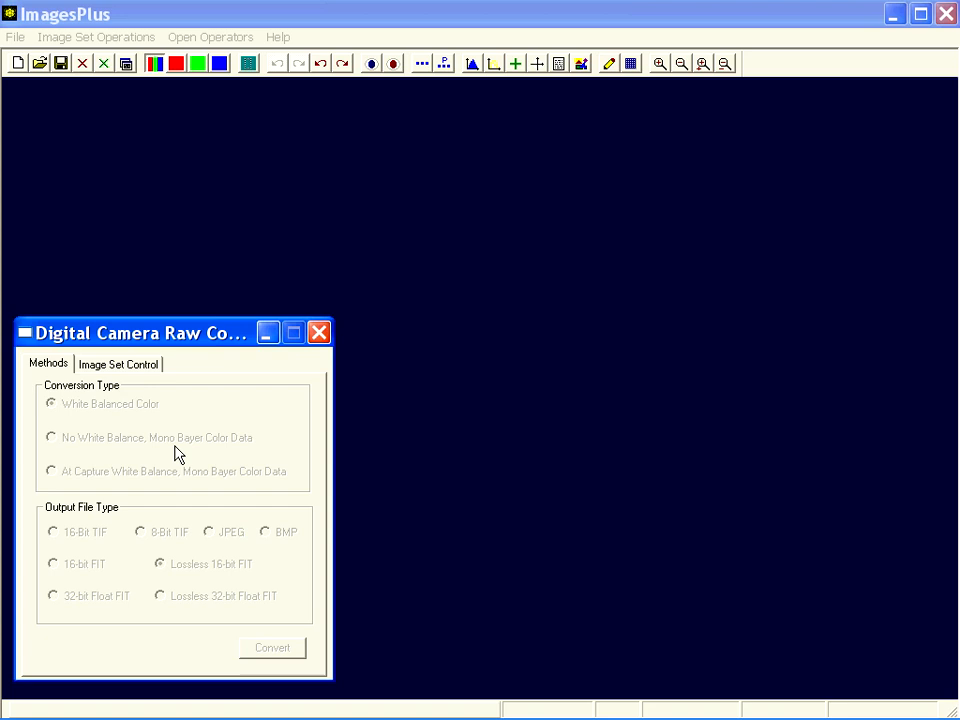
{"action": "mouse_move", "coordinate": [95, 487]}
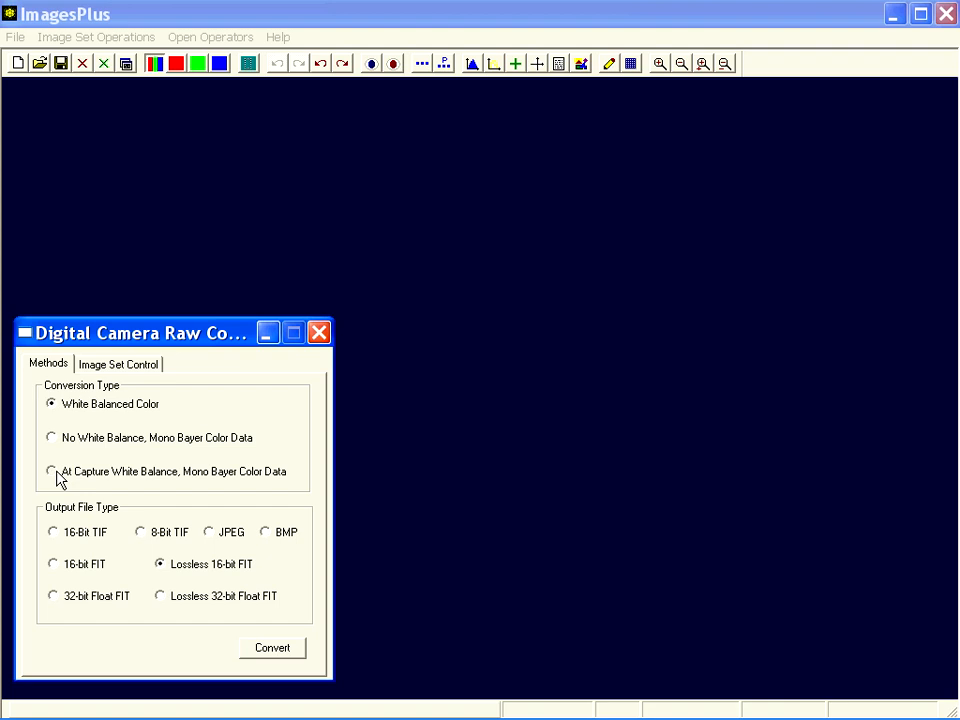
{"action": "left_click", "coordinate": [52, 471]}
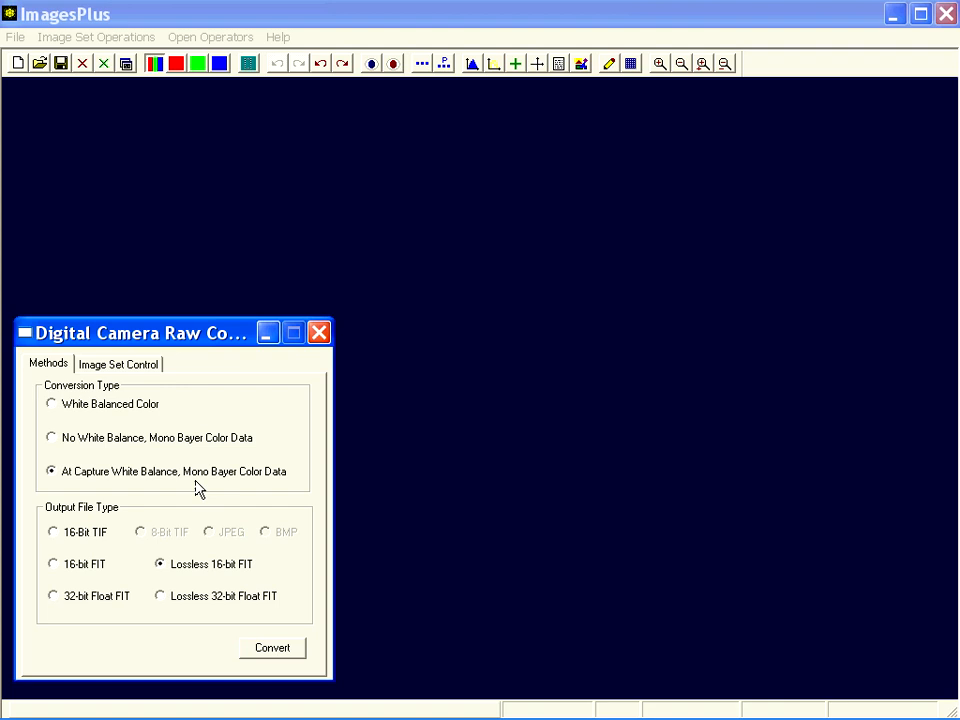
{"action": "mouse_move", "coordinate": [155, 698]}
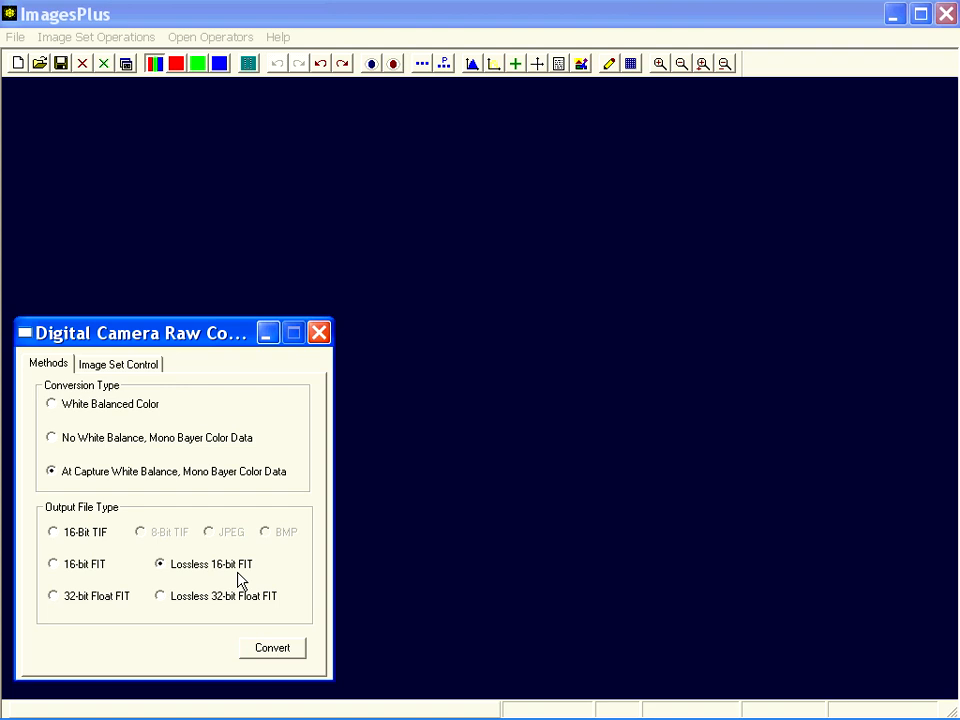
Step: Convert the five raw frames to CVT_ FIT files and check them in the file list
{"action": "left_click", "coordinate": [117, 363]}
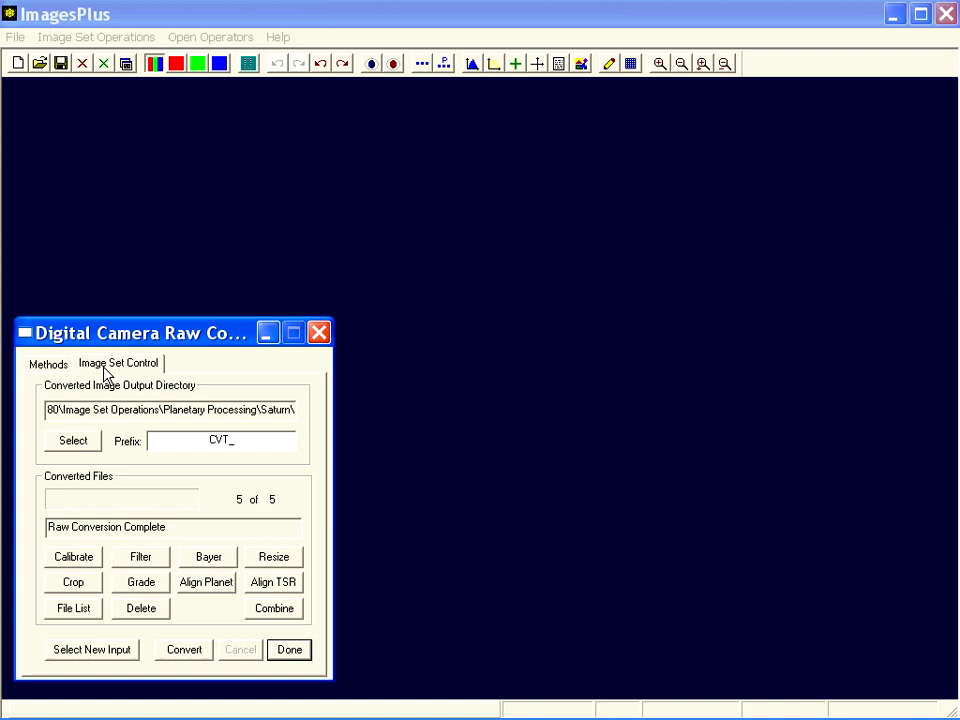
{"action": "mouse_move", "coordinate": [172, 518]}
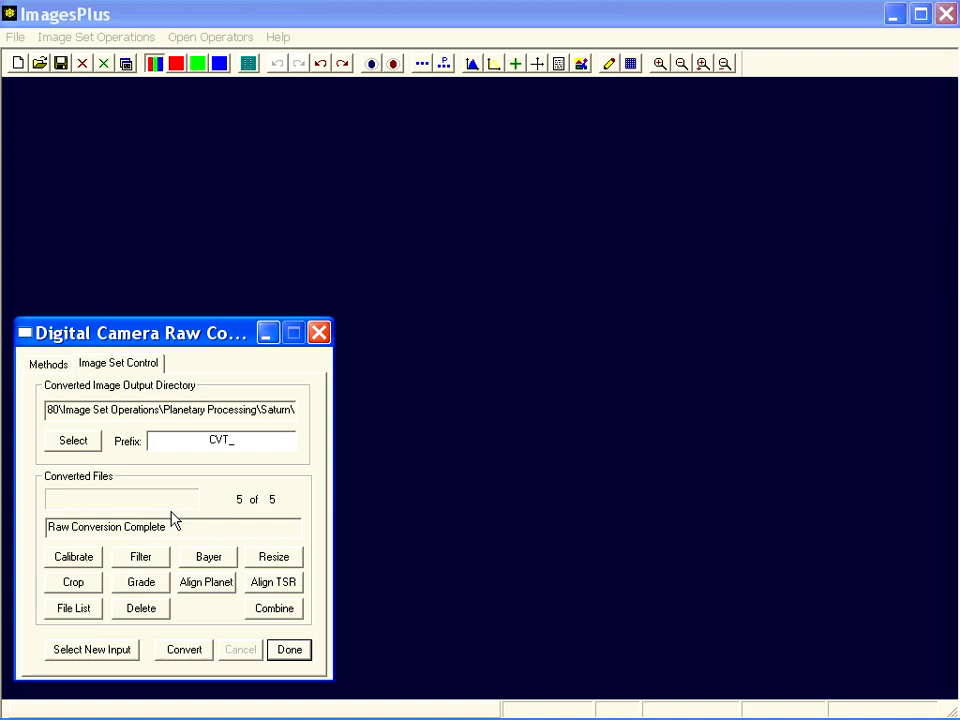
{"action": "mouse_move", "coordinate": [237, 603]}
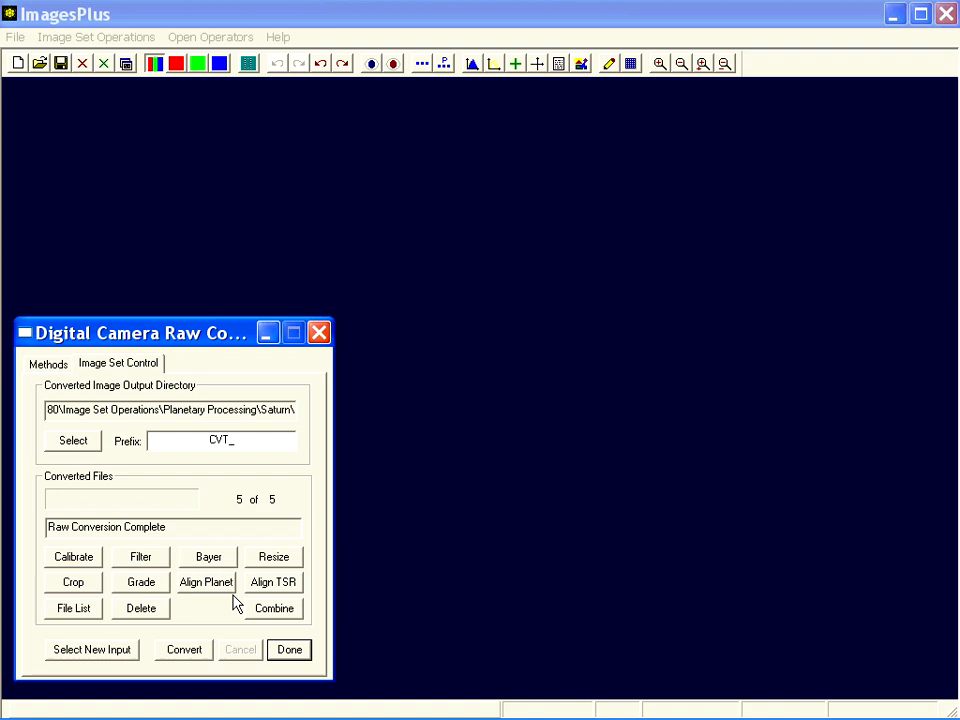
{"action": "mouse_move", "coordinate": [232, 602]}
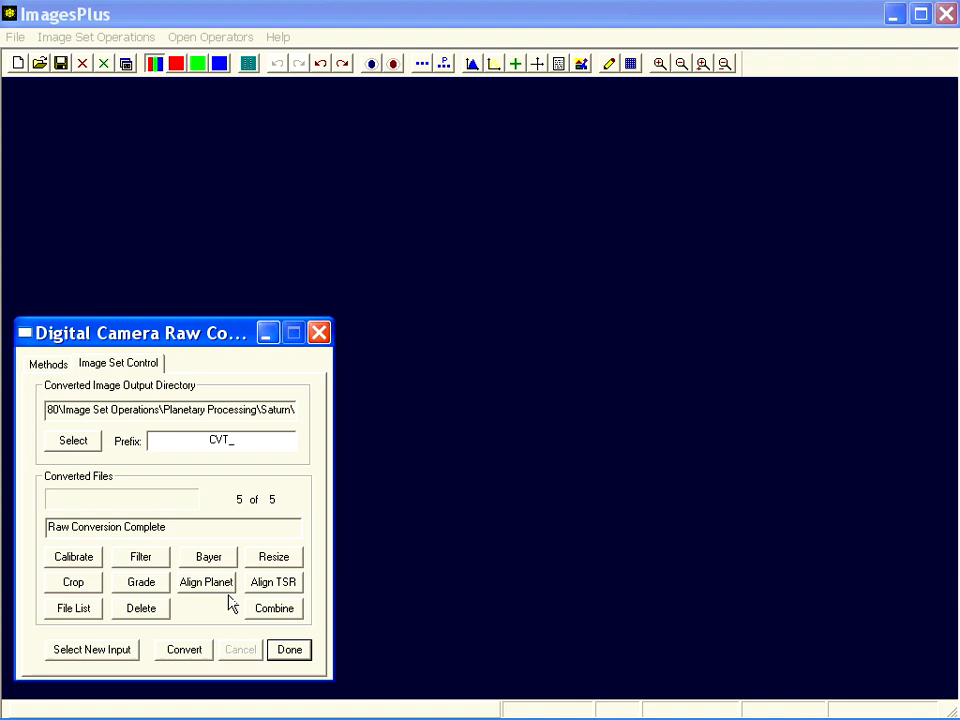
{"action": "left_click", "coordinate": [72, 608]}
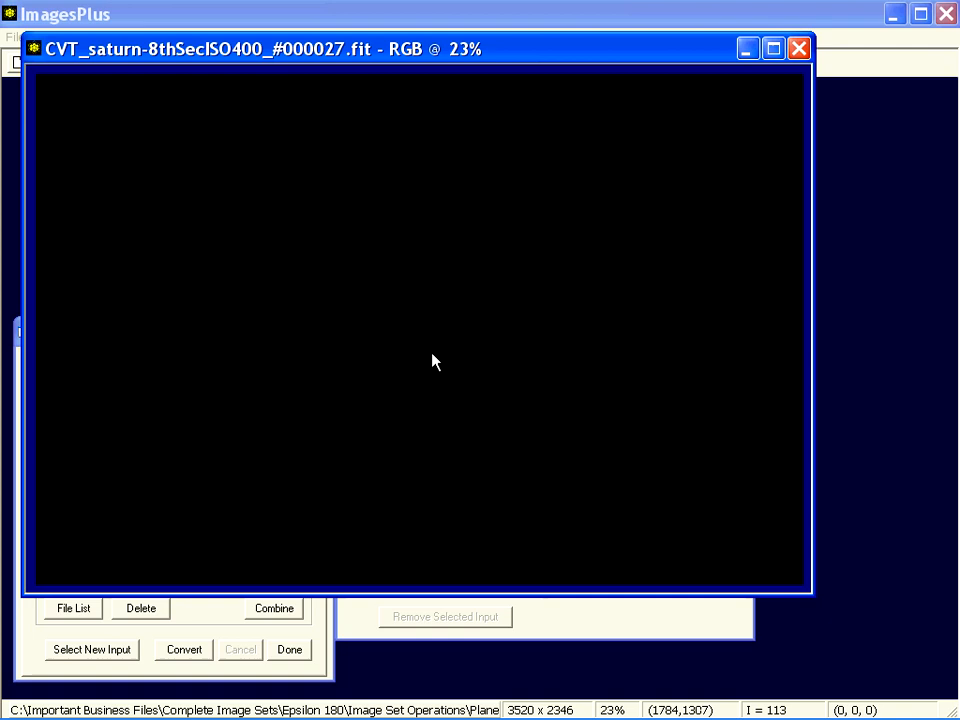
{"action": "mouse_move", "coordinate": [457, 342]}
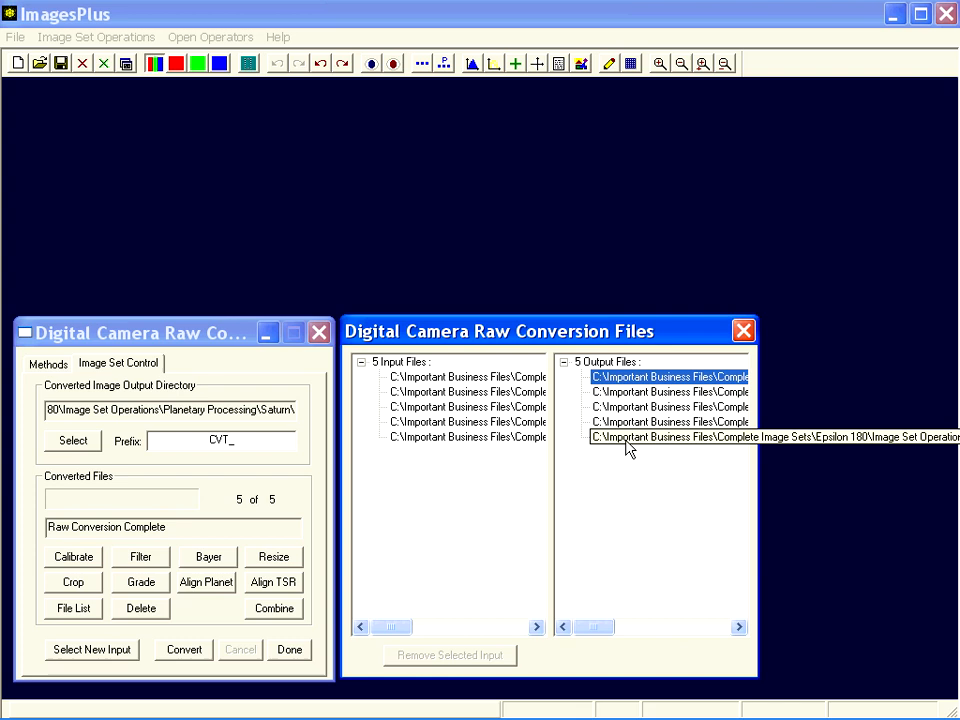
{"action": "left_click", "coordinate": [743, 331]}
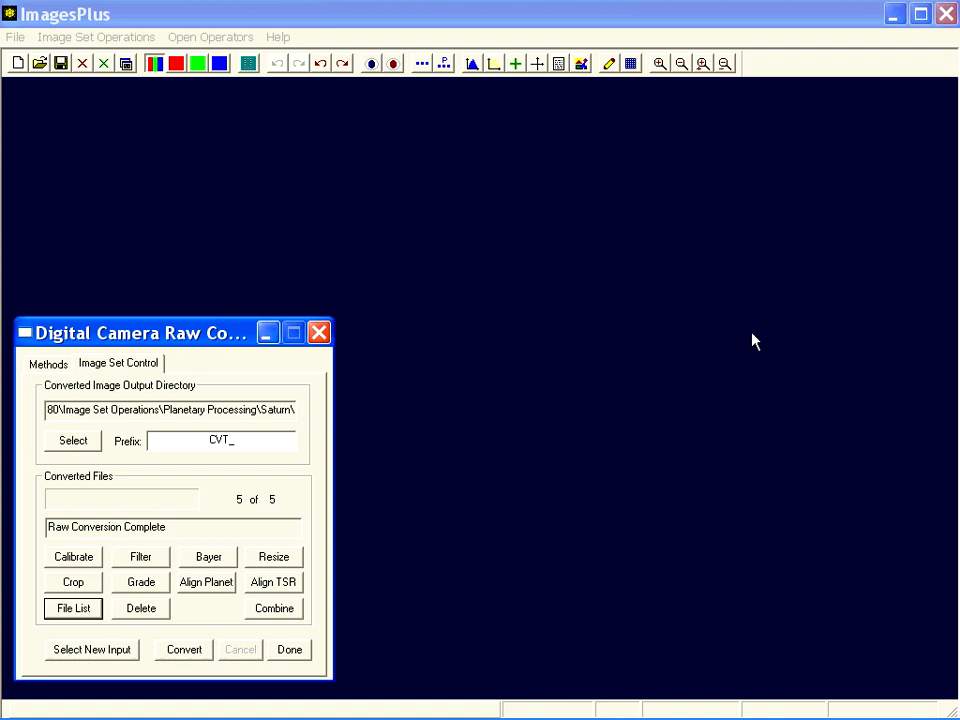
{"action": "left_click", "coordinate": [72, 582]}
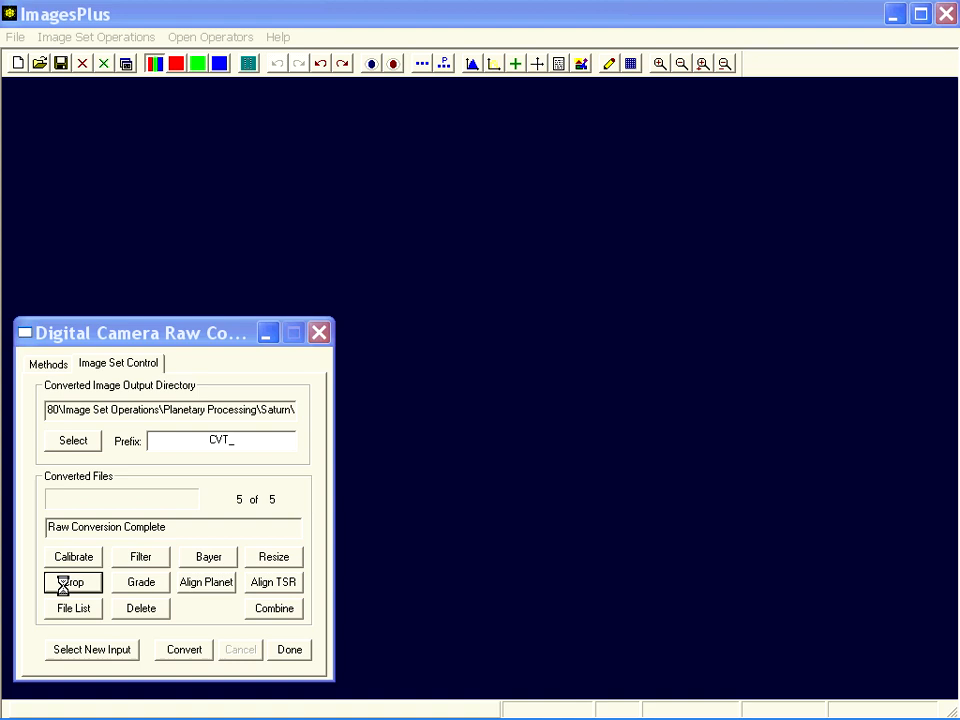
Step: Brighten the preview, size the crop to 743 × 709 around Saturn, and crop all frames
{"action": "left_click", "coordinate": [72, 582]}
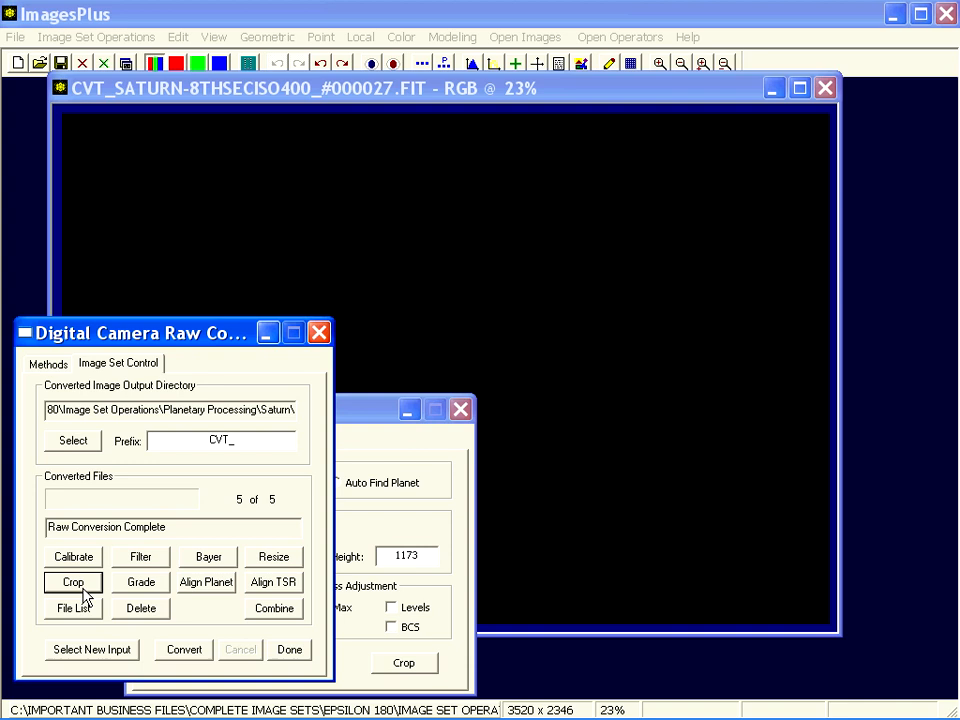
{"action": "left_click", "coordinate": [72, 582]}
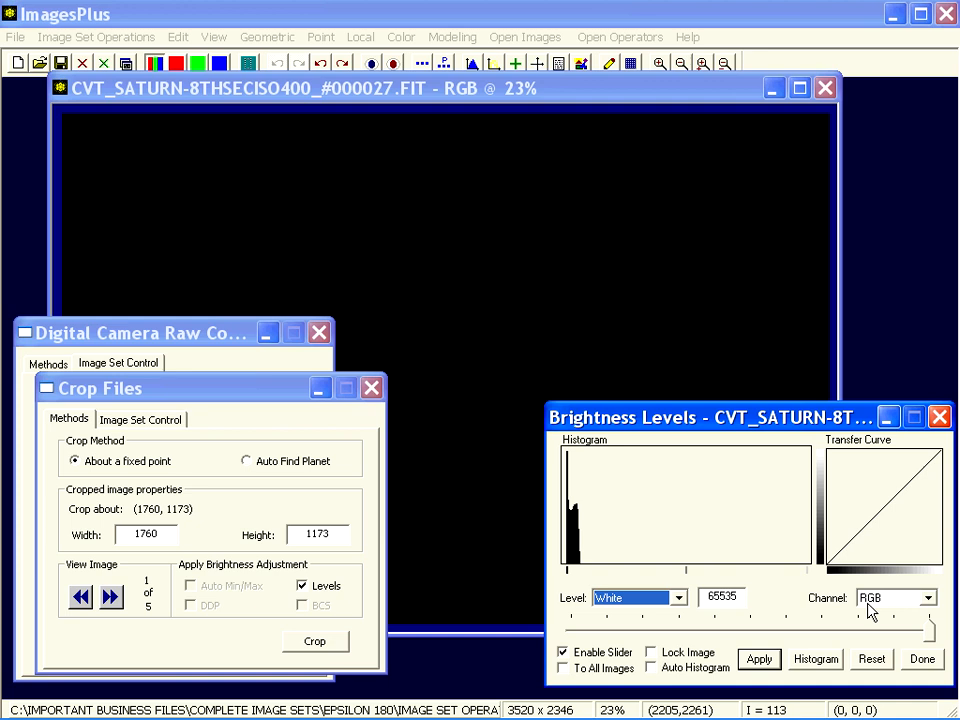
{"action": "left_click", "coordinate": [314, 641]}
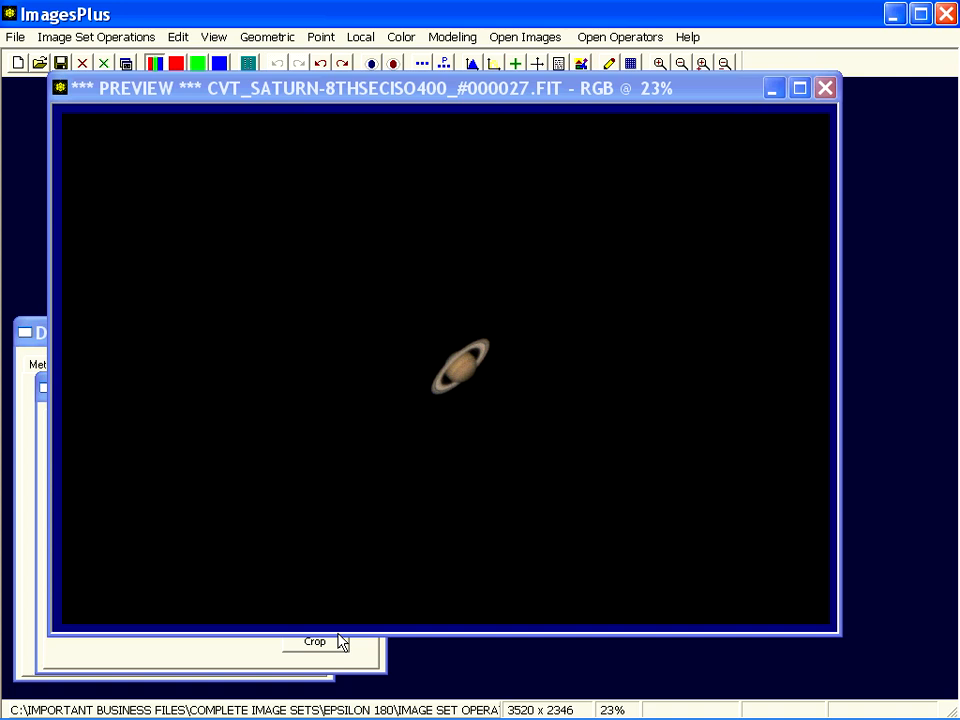
{"action": "left_click", "coordinate": [314, 641]}
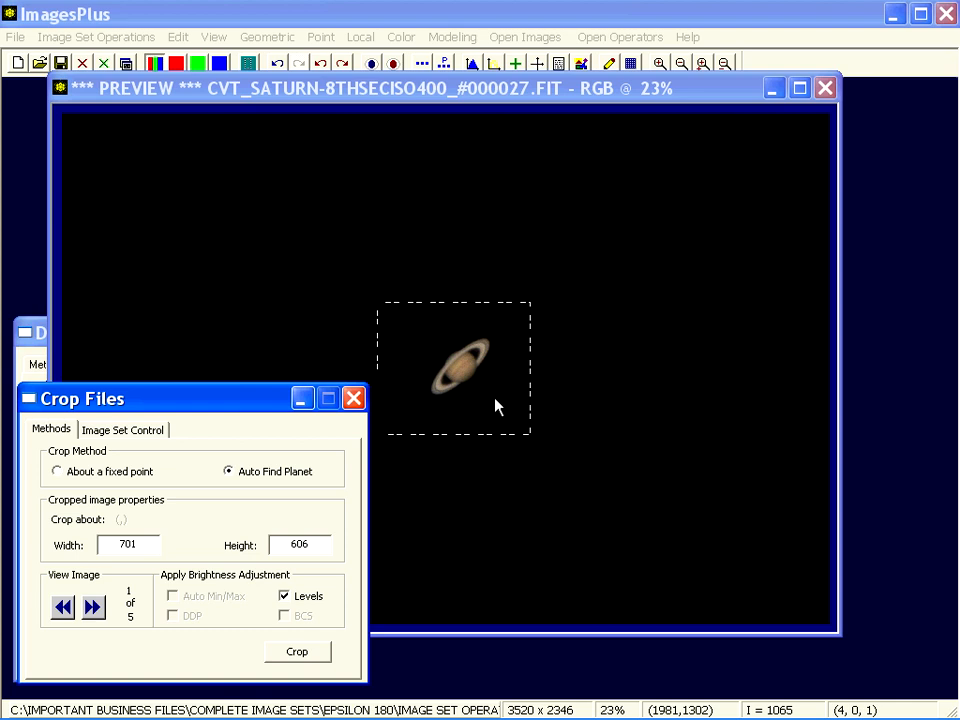
{"action": "mouse_move", "coordinate": [500, 332]}
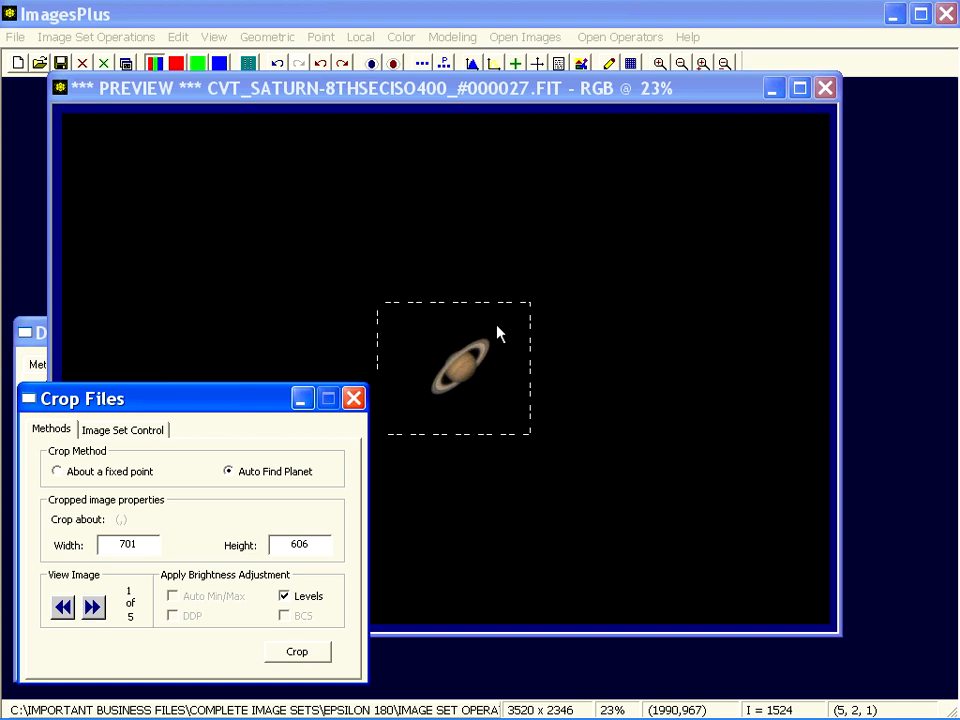
{"action": "mouse_move", "coordinate": [658, 252]}
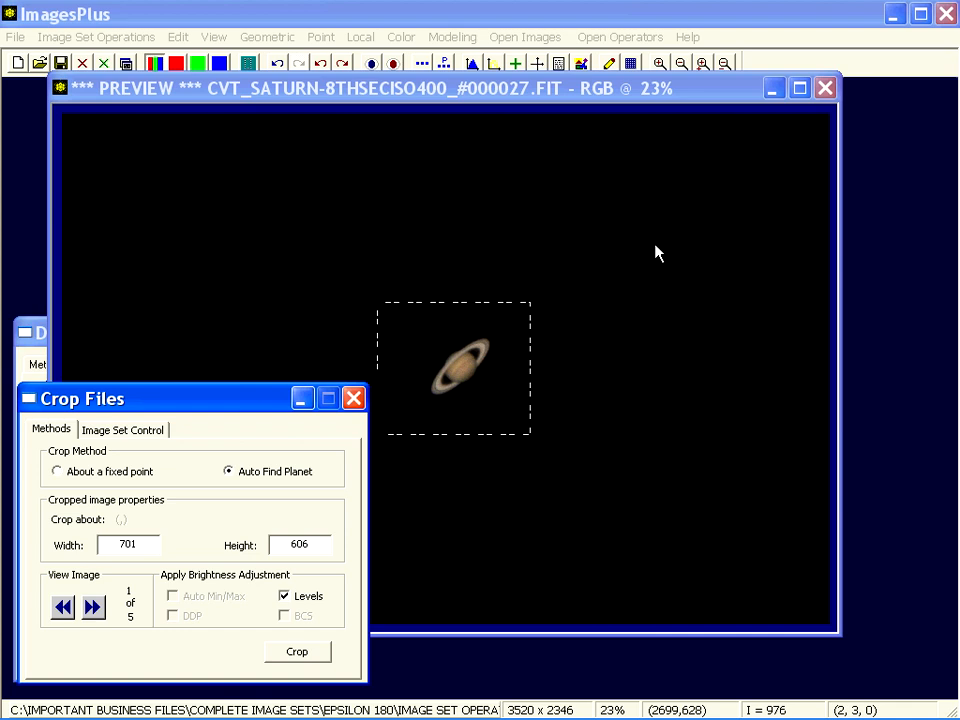
{"action": "mouse_move", "coordinate": [370, 300]}
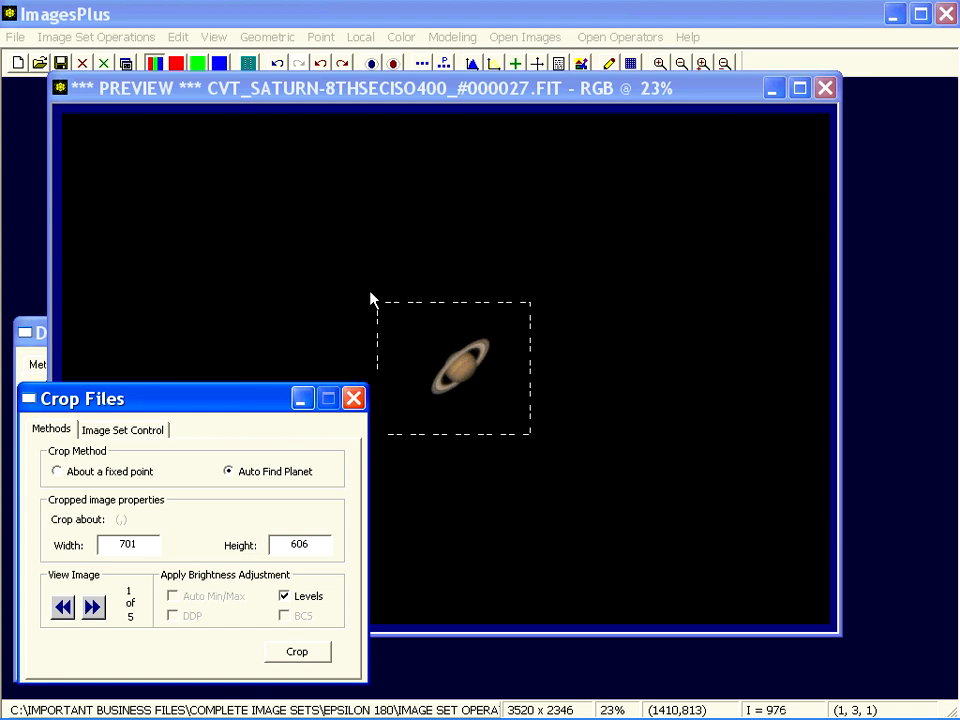
{"action": "left_click_drag", "start_coordinate": [532, 436], "coordinate": [532, 448]}
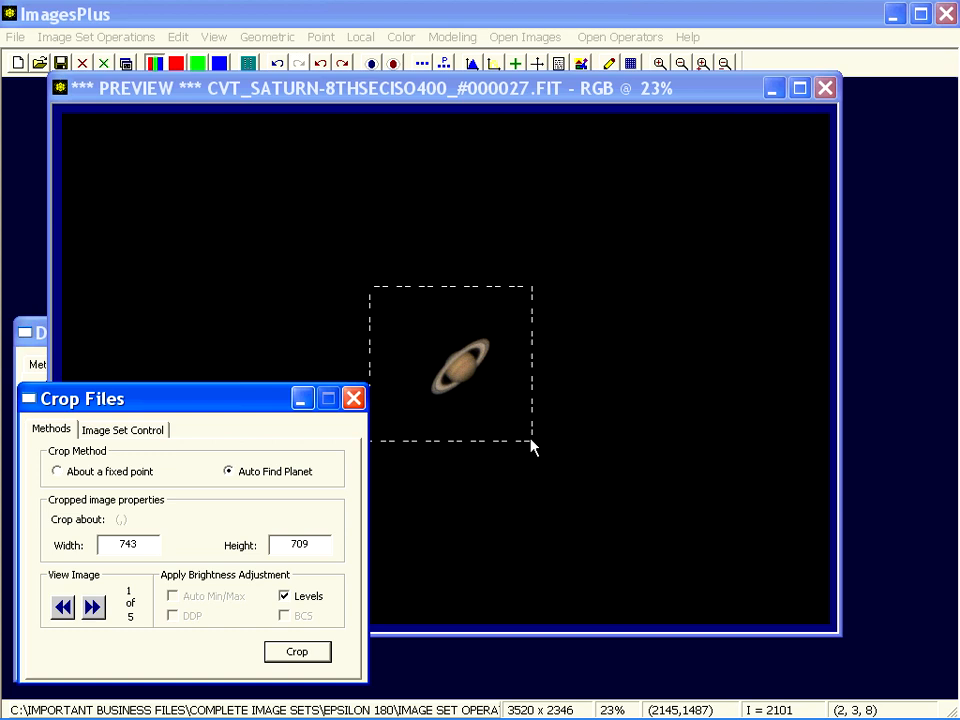
{"action": "left_click", "coordinate": [297, 651]}
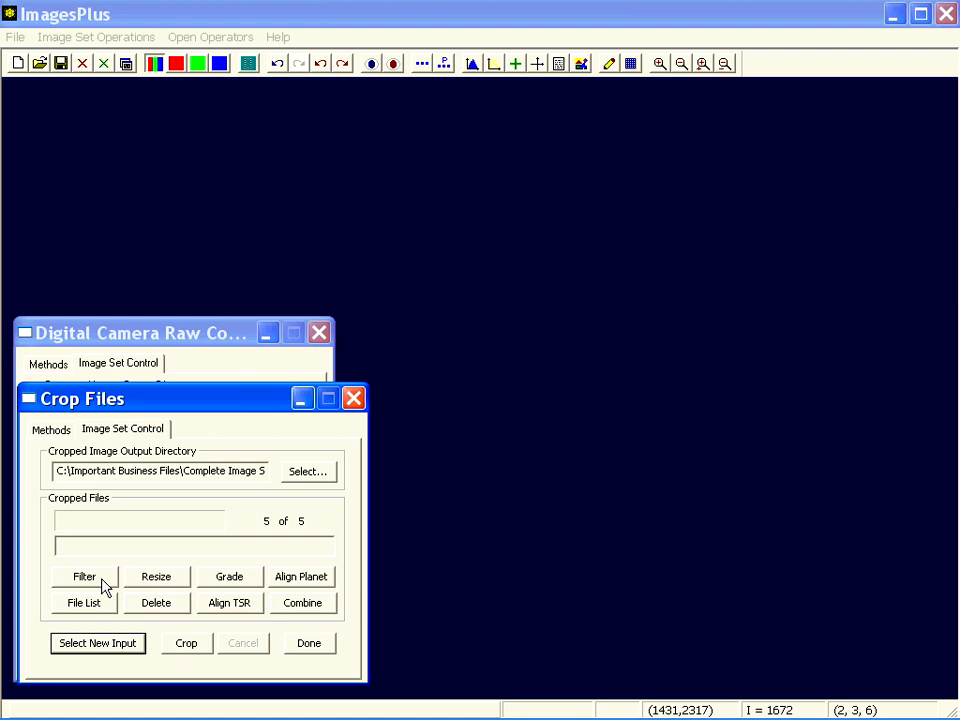
{"action": "mouse_move", "coordinate": [227, 592]}
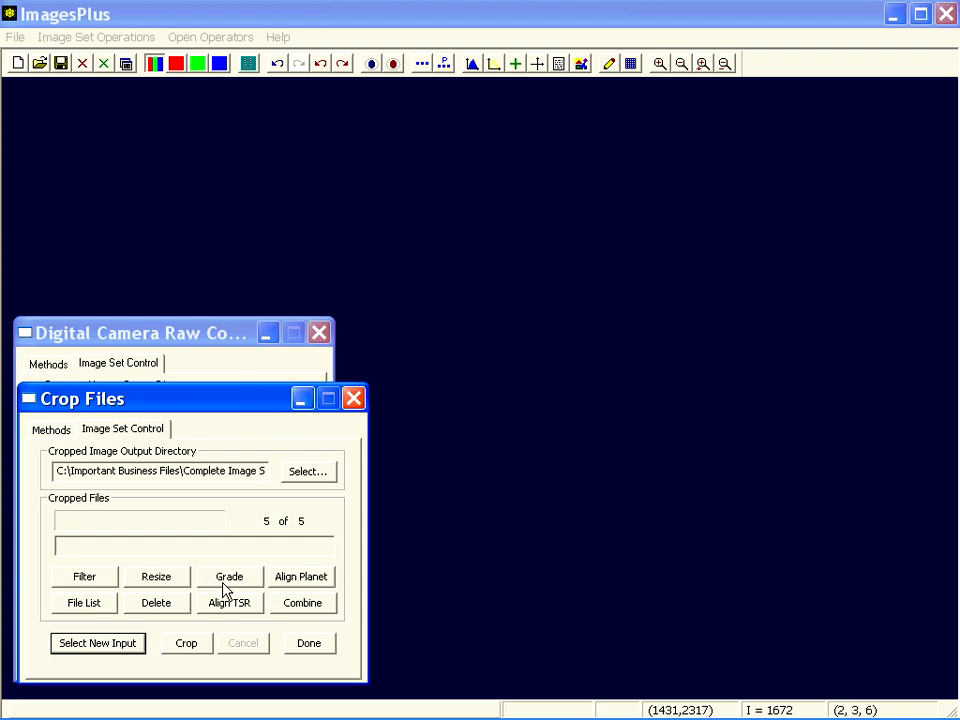
Step: Grade the five cropped frames using the Automatic Grade endpoints
{"action": "left_click", "coordinate": [229, 576]}
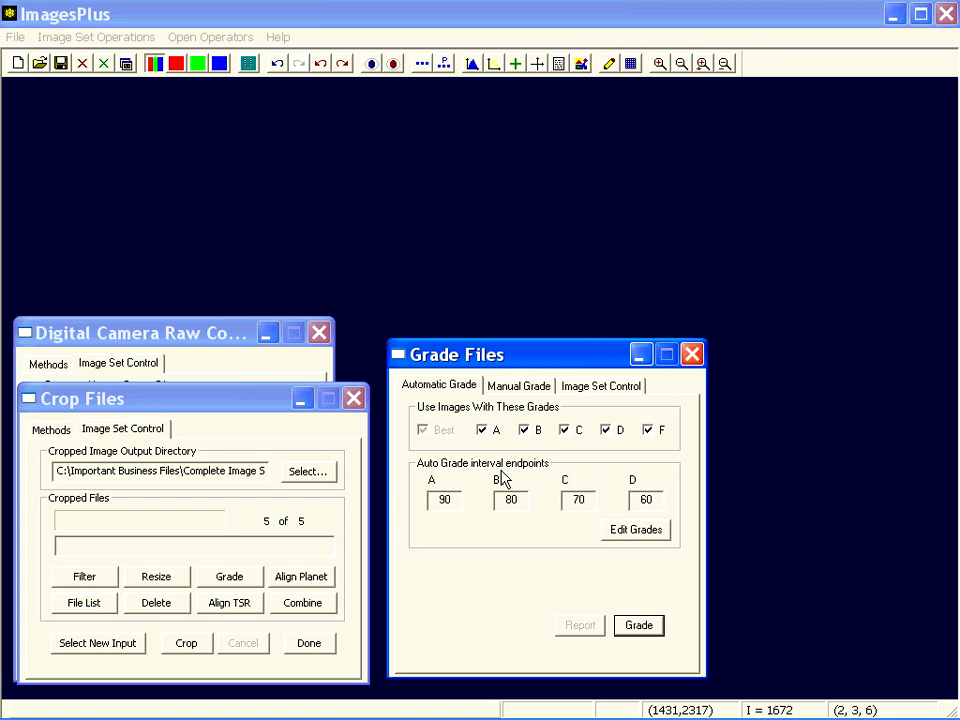
{"action": "mouse_move", "coordinate": [670, 551]}
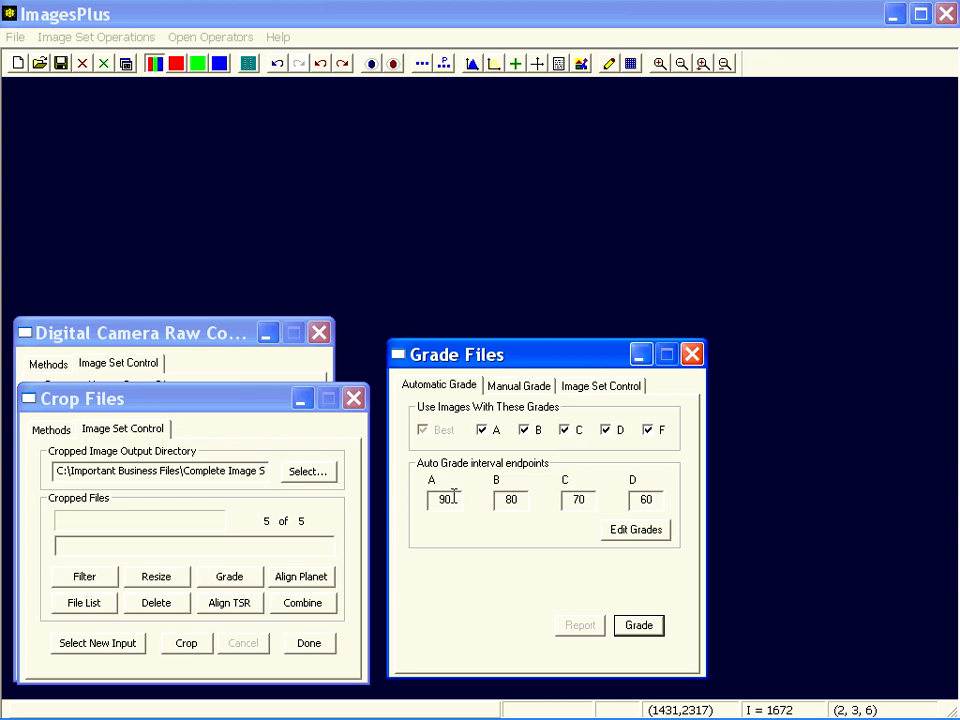
{"action": "left_click", "coordinate": [638, 625]}
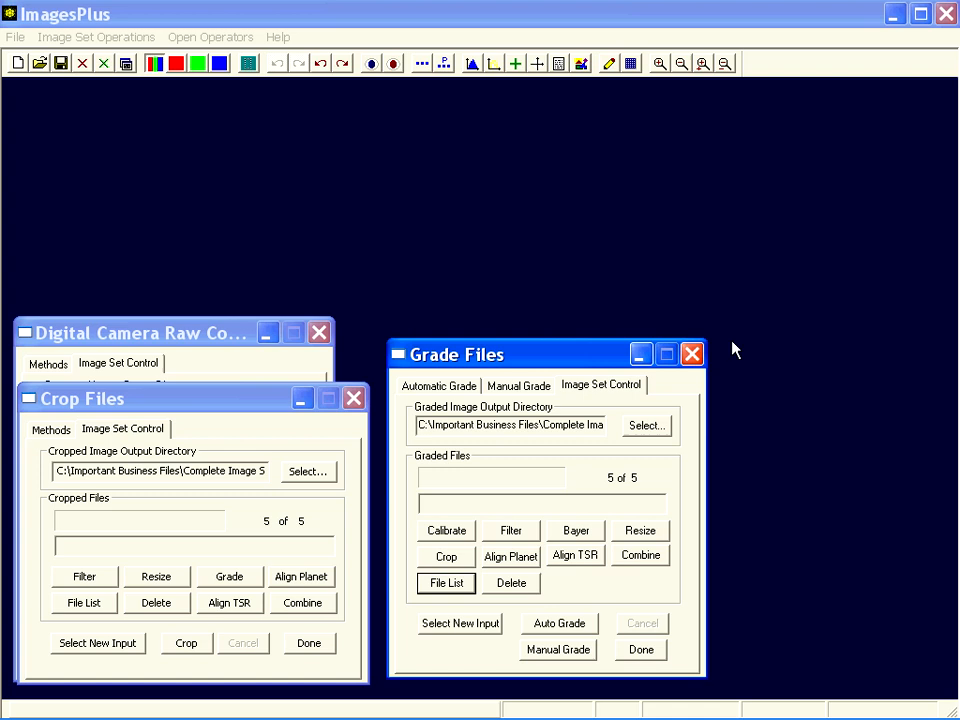
{"action": "mouse_move", "coordinate": [518, 572]}
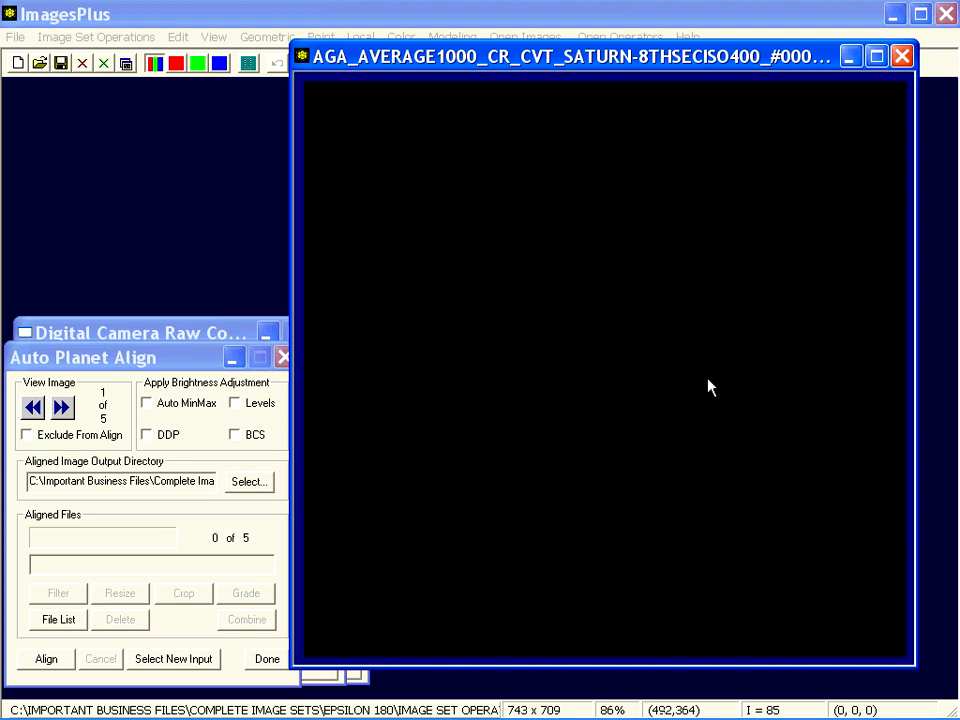
Step: Align the five graded frames on Saturn and combine them with Average
{"action": "left_click", "coordinate": [46, 658]}
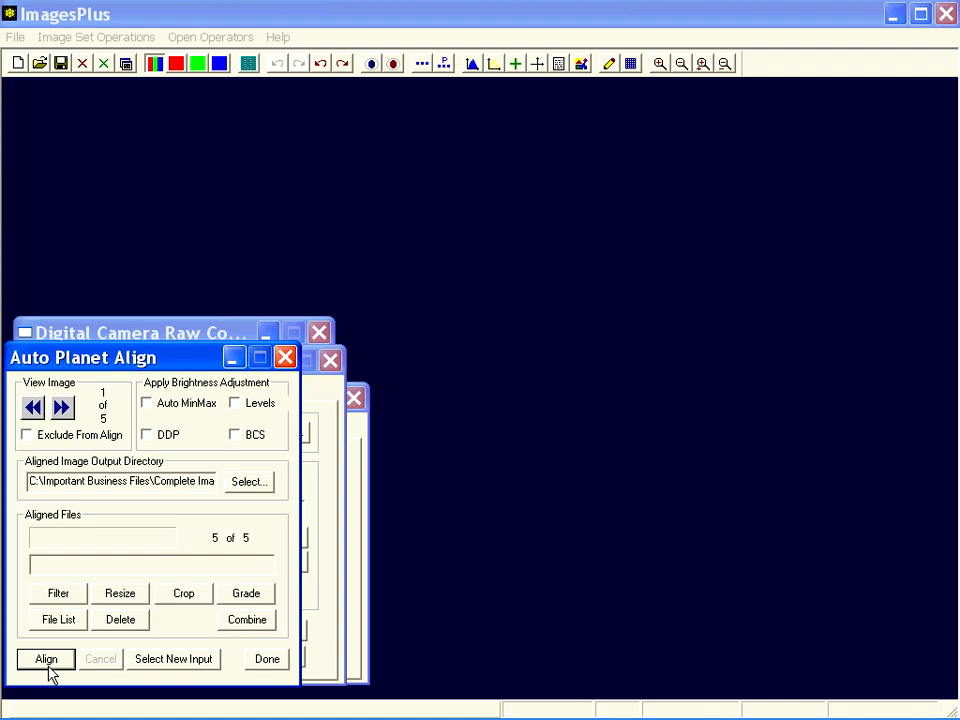
{"action": "mouse_move", "coordinate": [195, 513]}
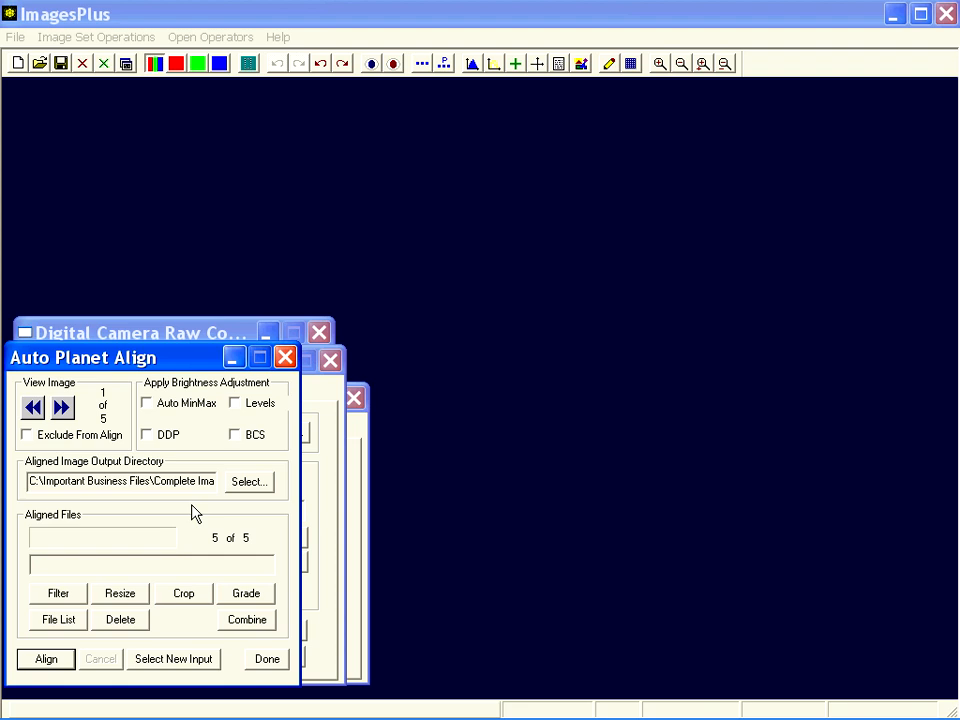
{"action": "left_click", "coordinate": [246, 619]}
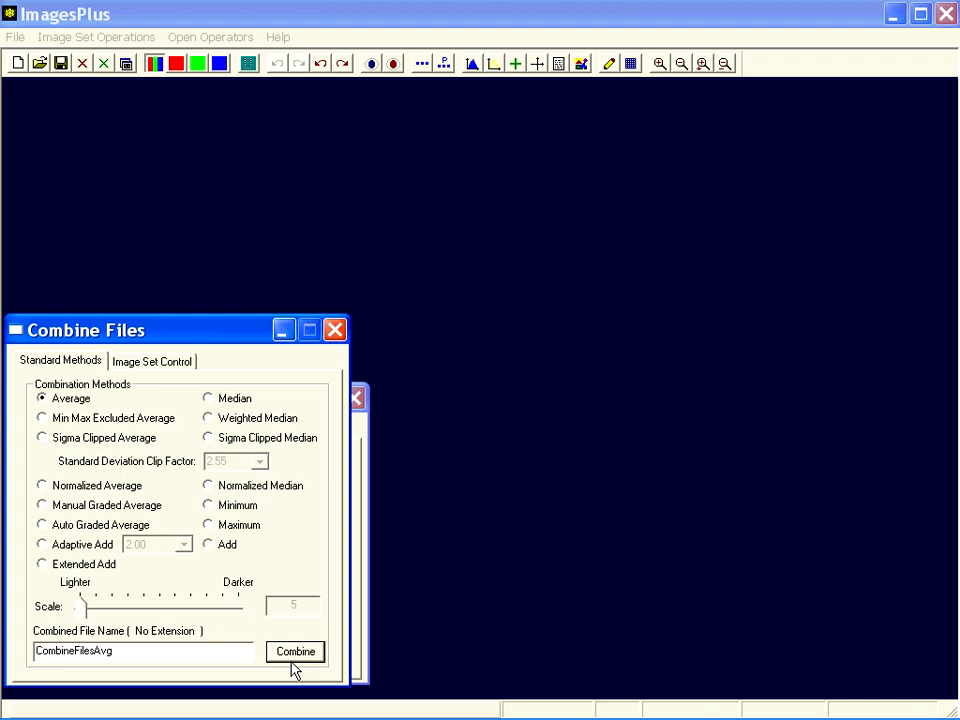
{"action": "left_click", "coordinate": [295, 651]}
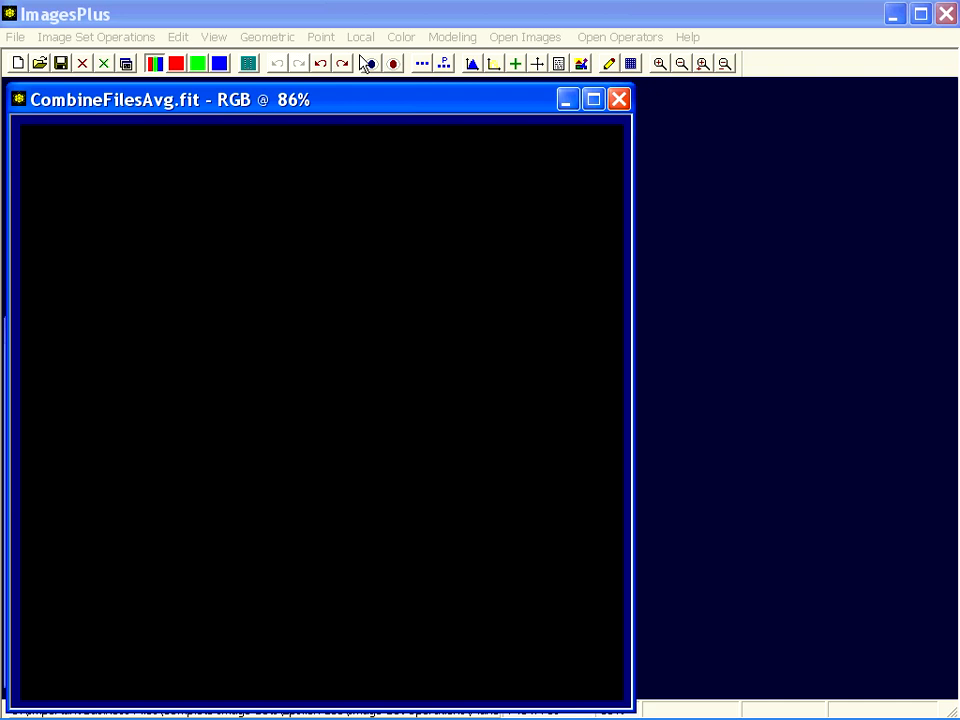
Step: Preview a Histogram Modification brightness-levels stretch on the averaged image, then close it
{"action": "left_click", "coordinate": [360, 37]}
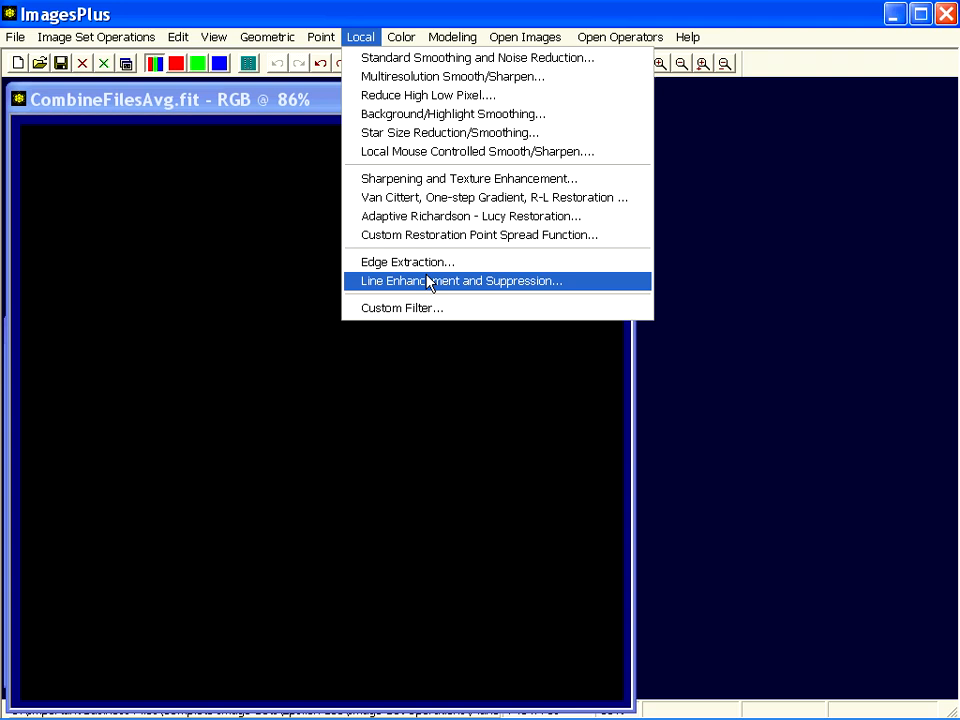
{"action": "left_click", "coordinate": [321, 37]}
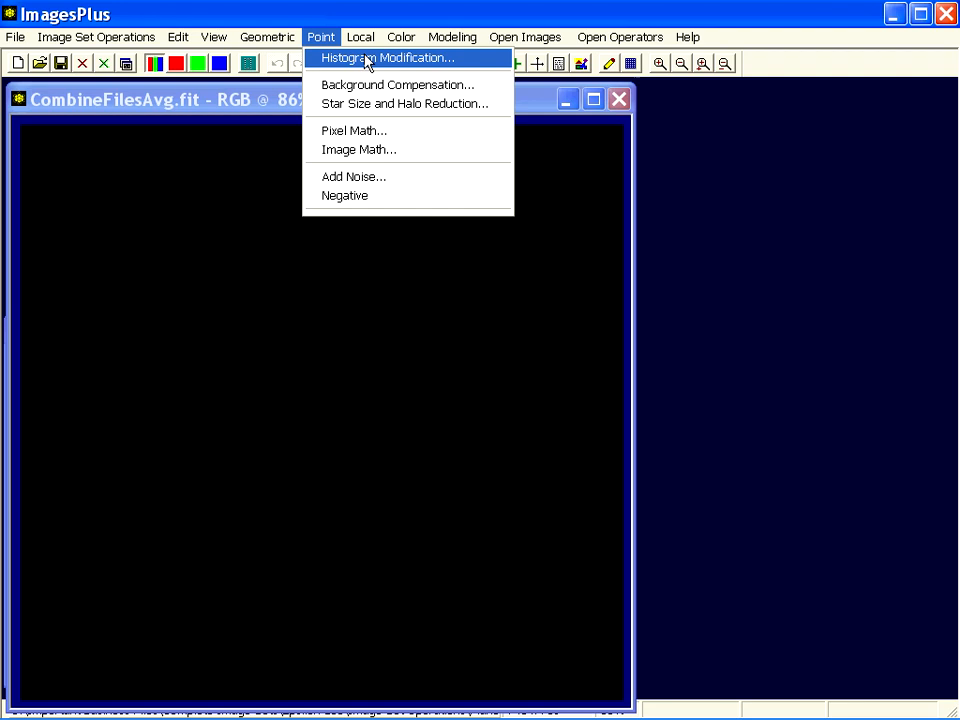
{"action": "left_click", "coordinate": [390, 57]}
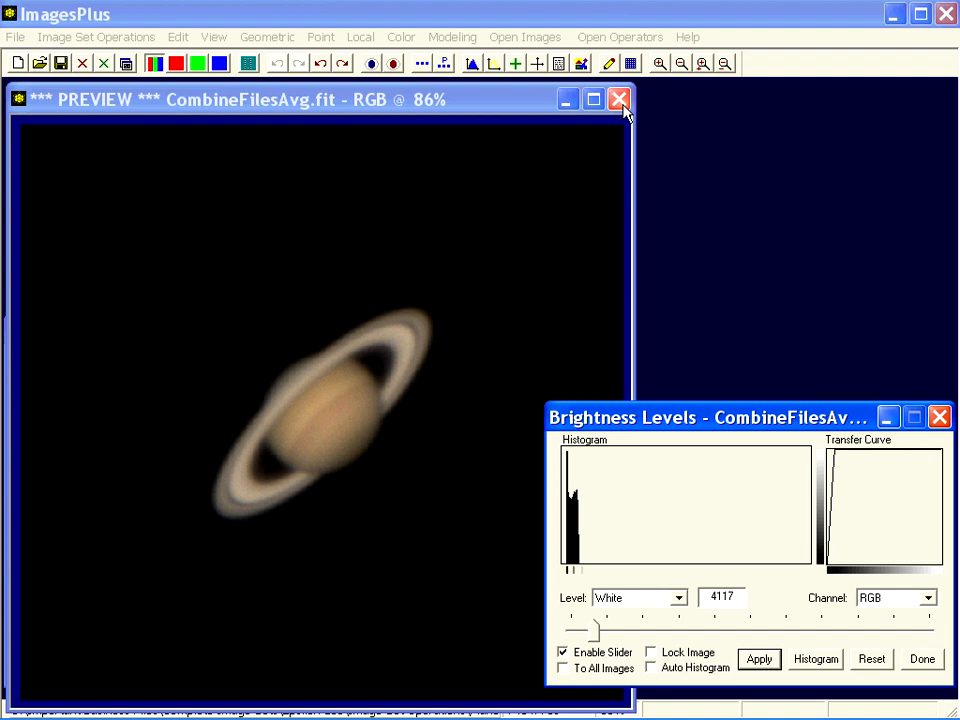
{"action": "left_click", "coordinate": [618, 99]}
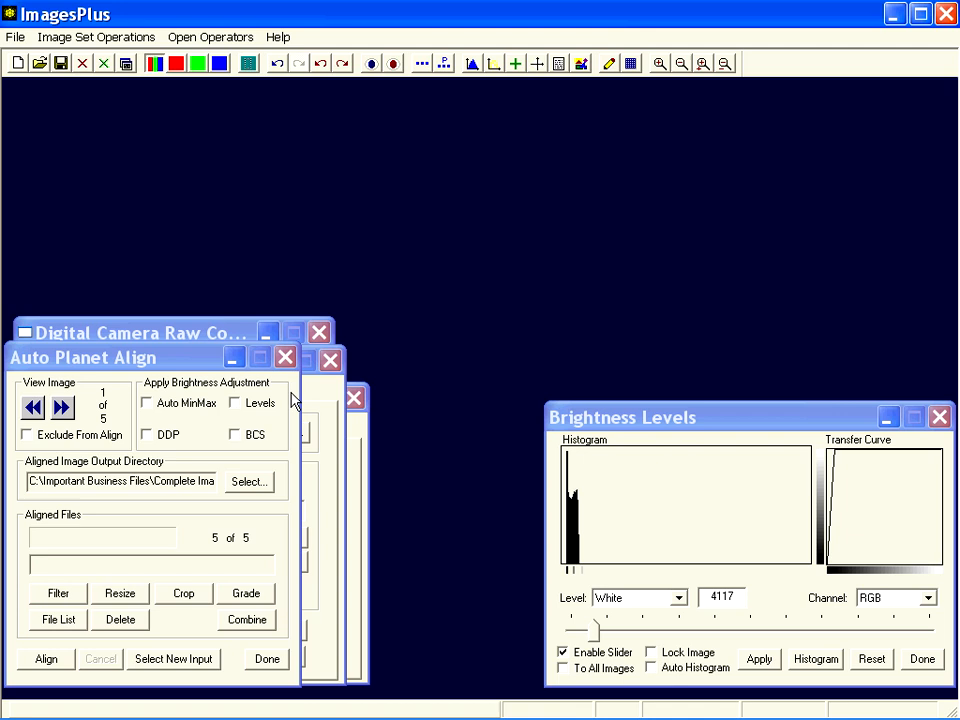
{"action": "mouse_move", "coordinate": [118, 365]}
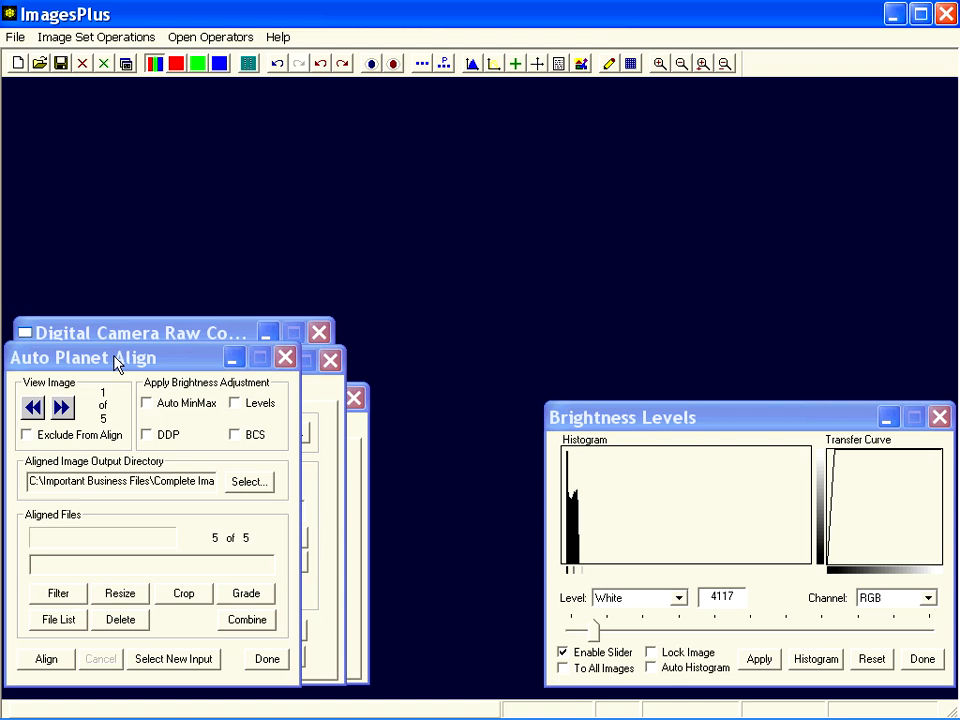
Step: Close Auto Planet Align and Grade Files, then reopen CombineFilesAvg.fit from the Saturn folder
{"action": "left_click", "coordinate": [246, 593]}
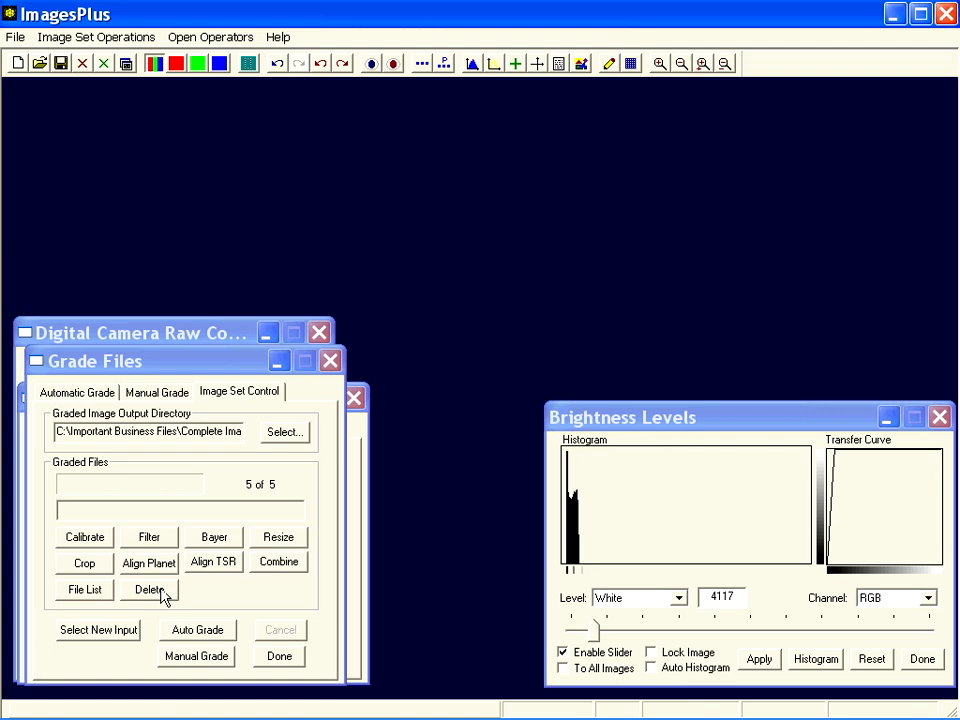
{"action": "left_click", "coordinate": [330, 360]}
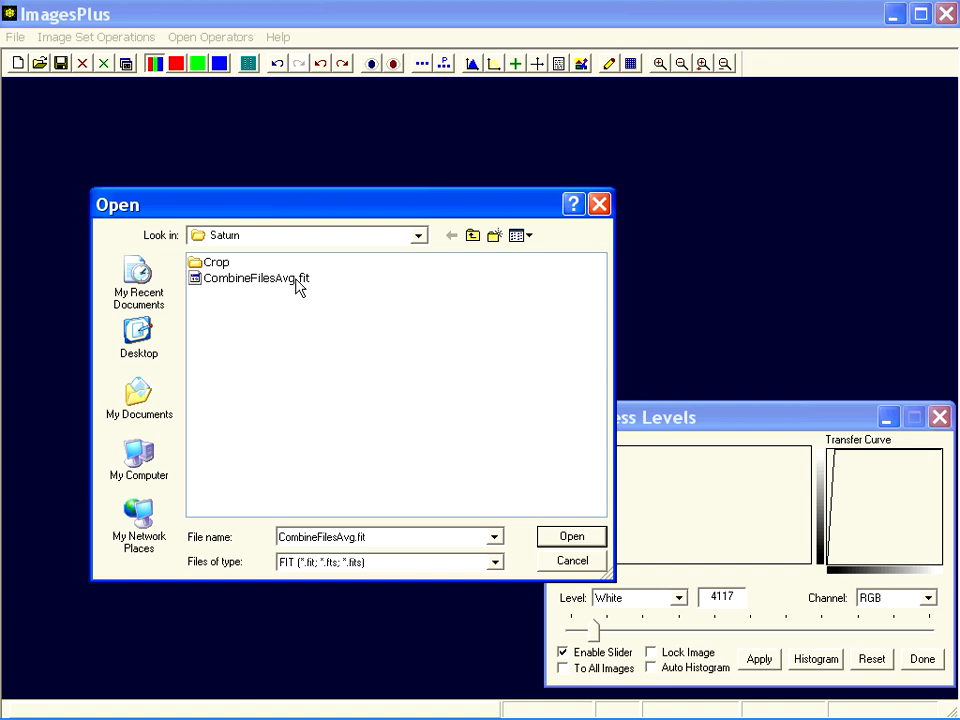
{"action": "left_click", "coordinate": [571, 536]}
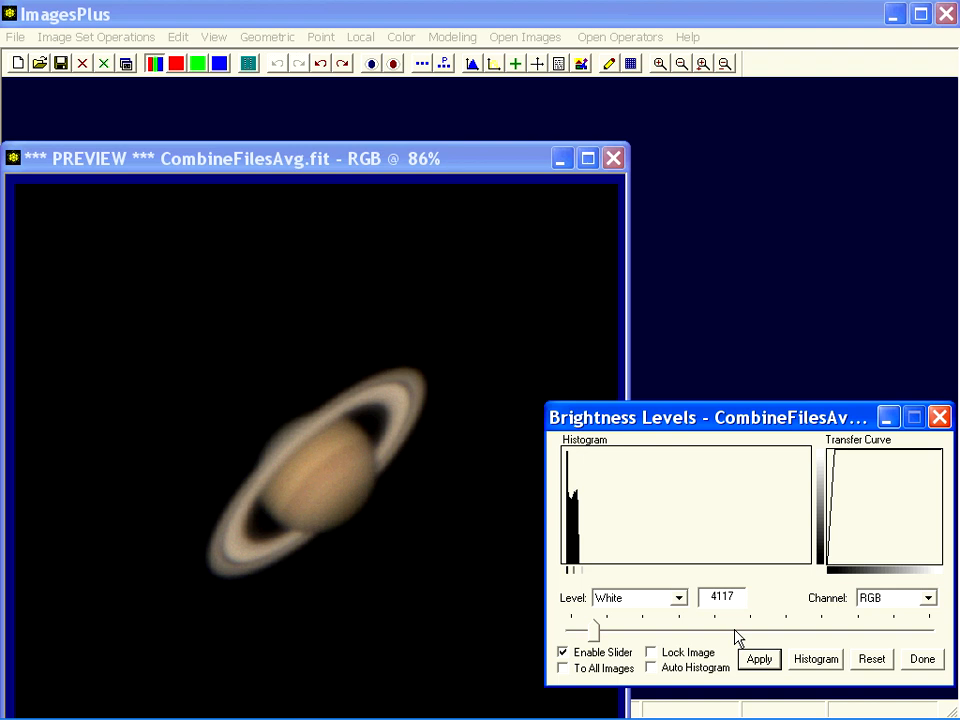
{"action": "left_click", "coordinate": [613, 158]}
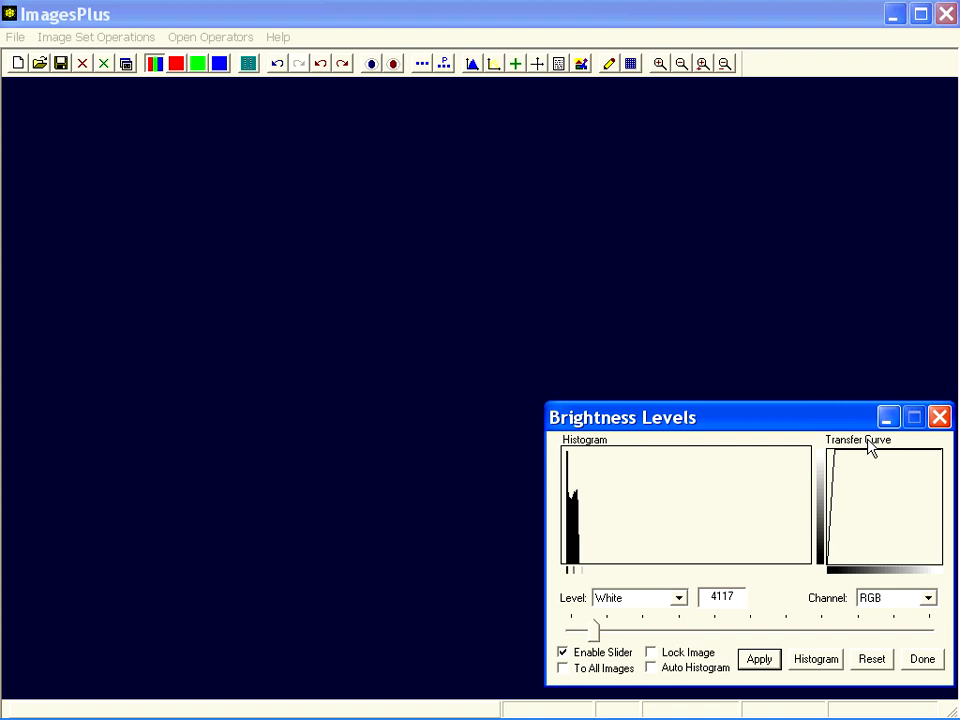
Step: Open Image Set Operations > Grade Files to choose frames for grading
{"action": "left_click", "coordinate": [95, 37]}
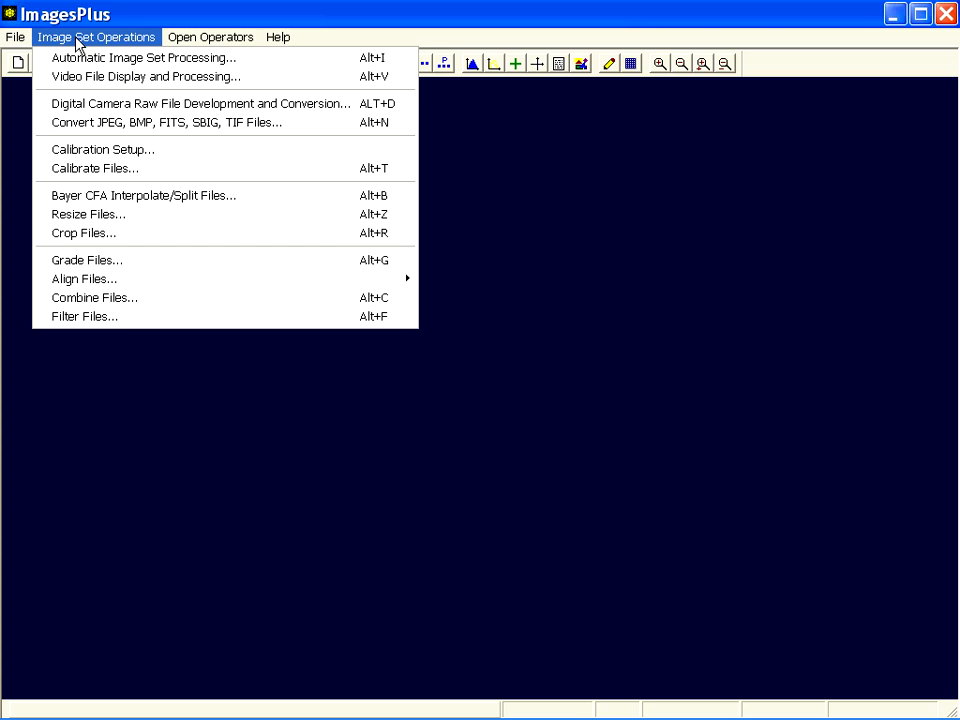
{"action": "mouse_move", "coordinate": [200, 103]}
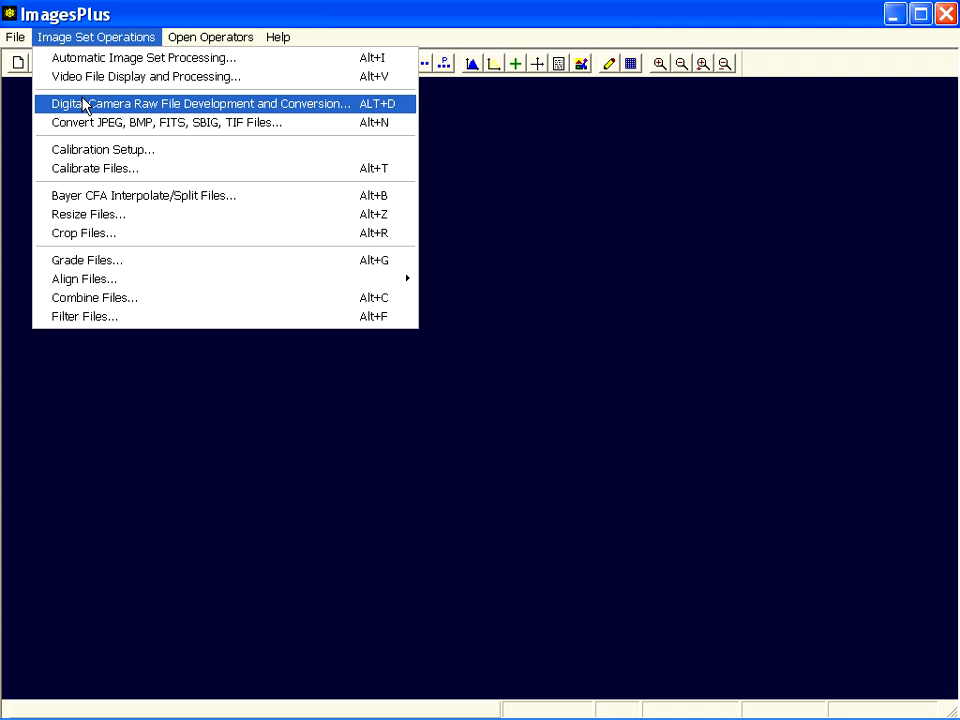
{"action": "mouse_move", "coordinate": [89, 238]}
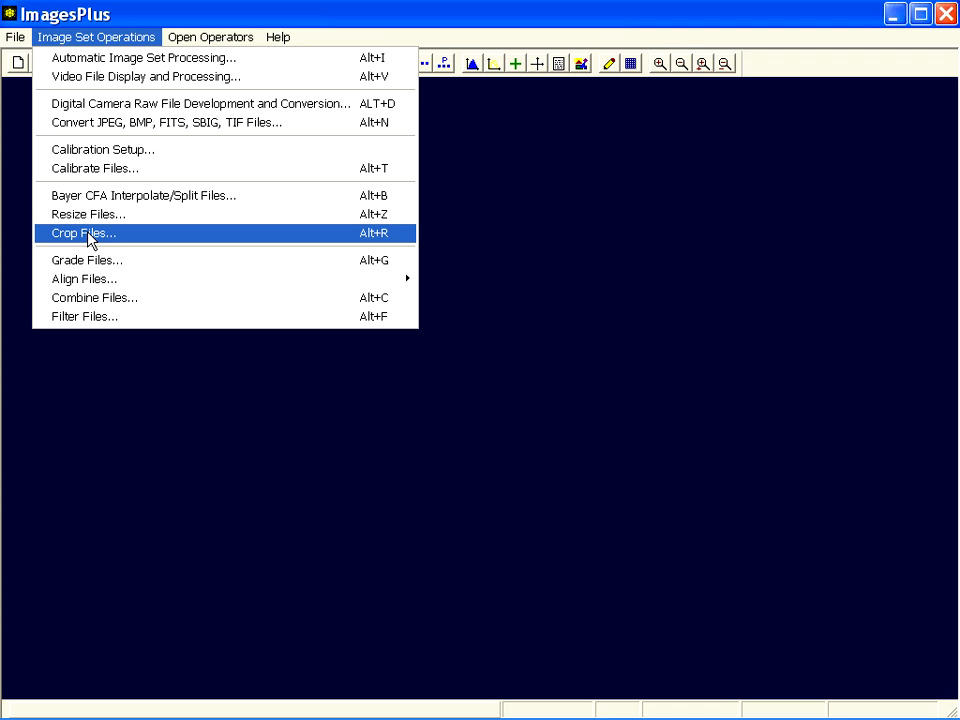
{"action": "left_click", "coordinate": [87, 260]}
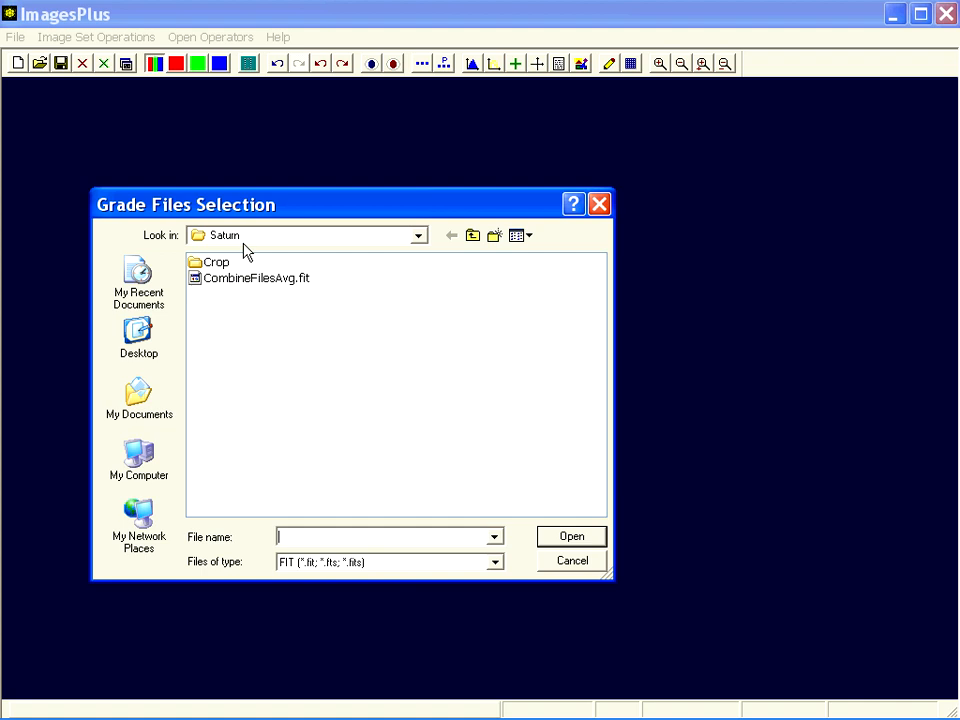
Step: Load the CR_CVT_SATURN frames 000023 to 000322 from the Crop folder for grading
{"action": "double_click", "coordinate": [217, 261]}
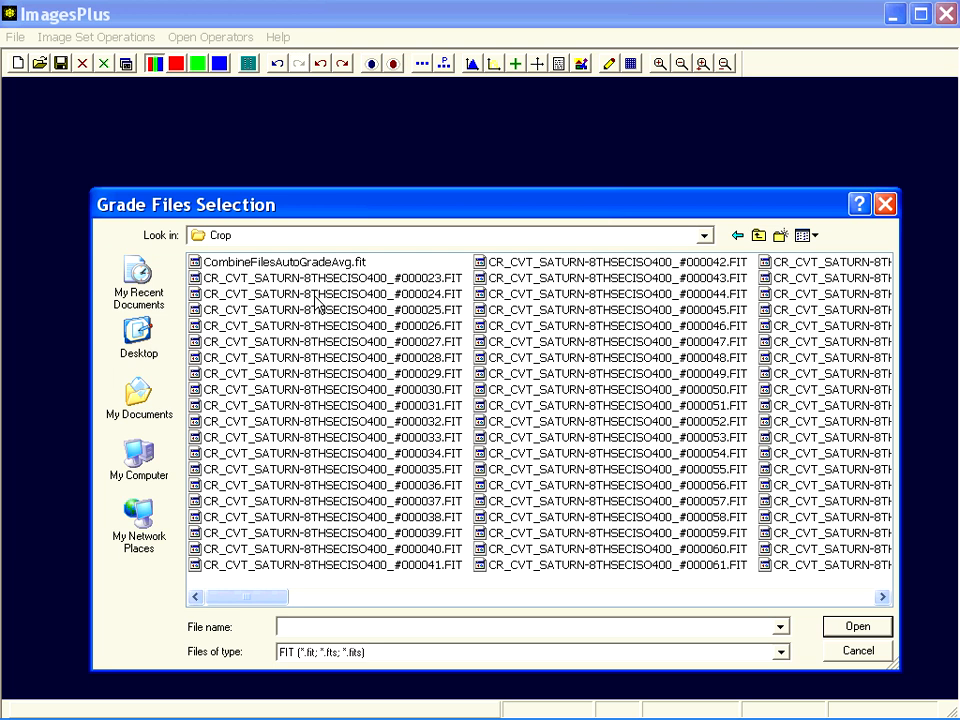
{"action": "mouse_move", "coordinate": [306, 288]}
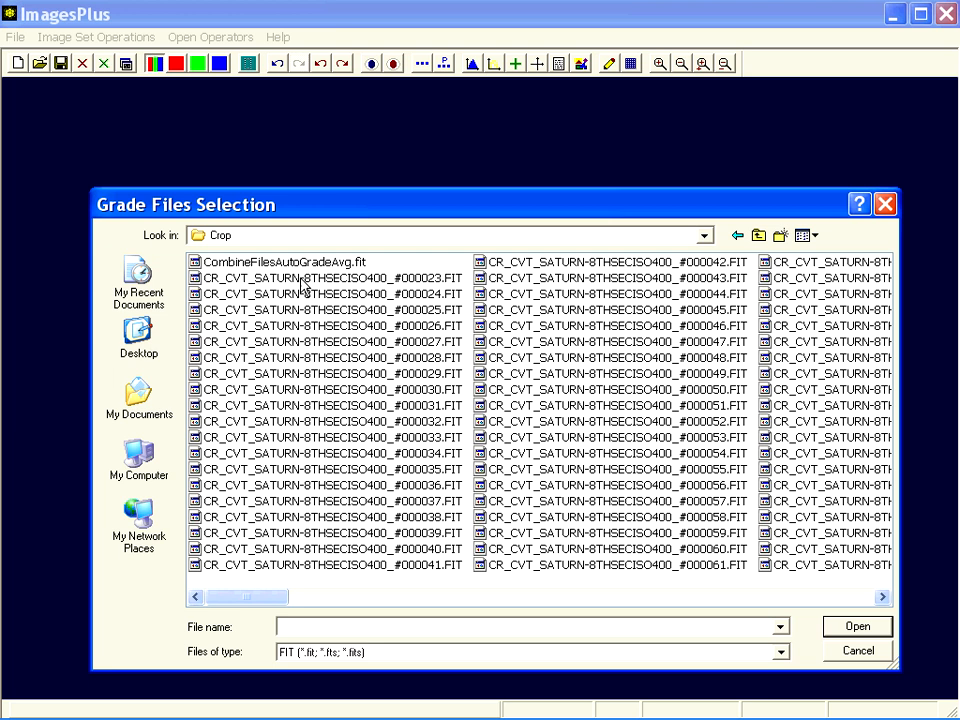
{"action": "mouse_move", "coordinate": [220, 289]}
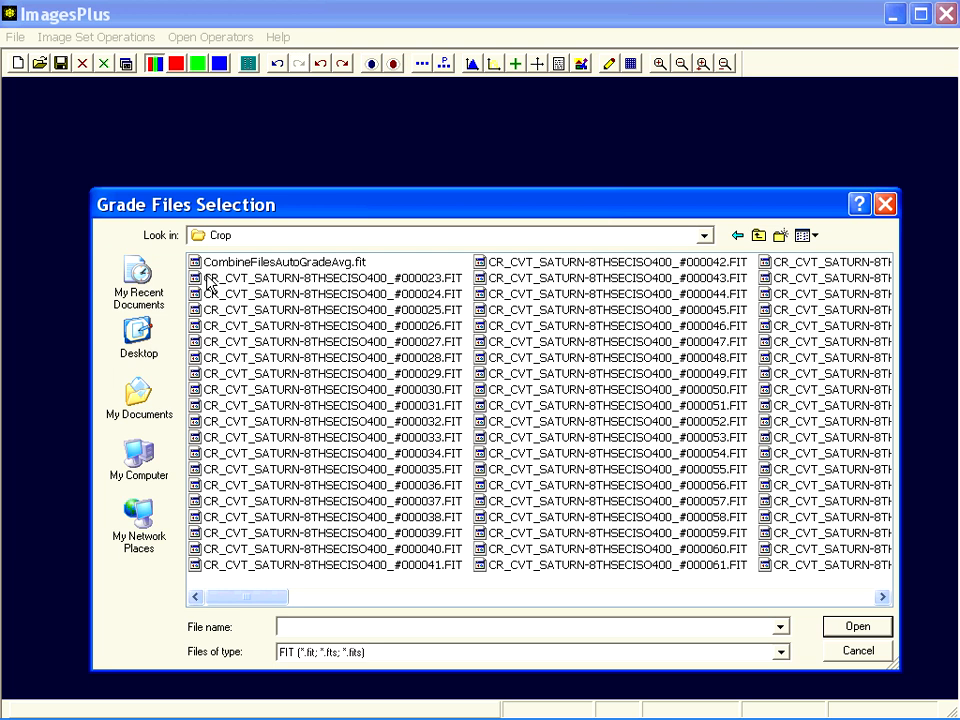
{"action": "mouse_move", "coordinate": [215, 288]}
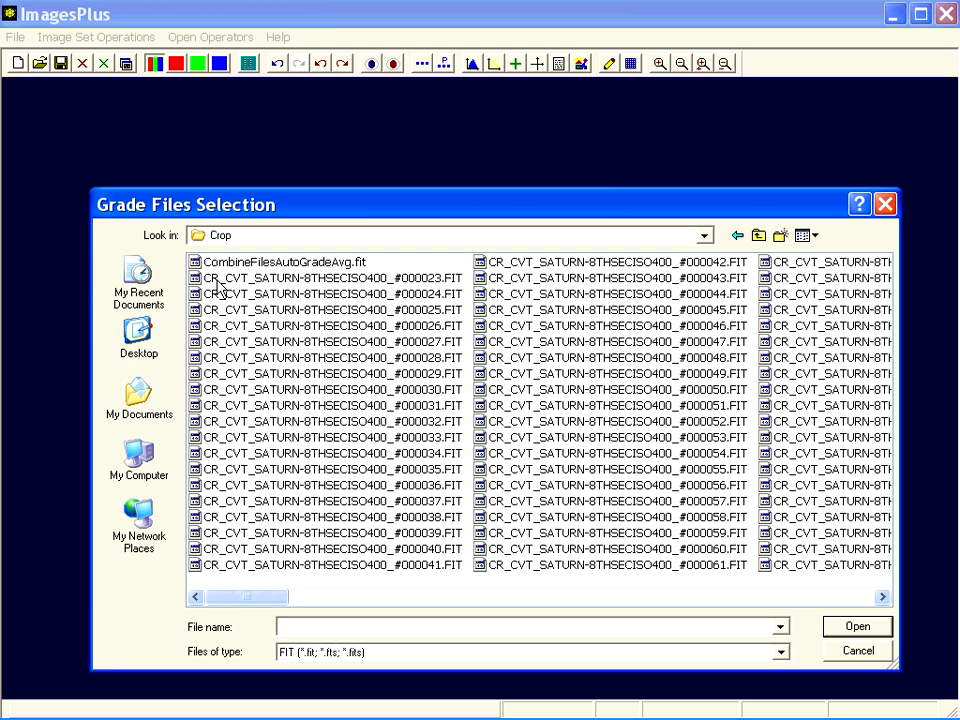
{"action": "mouse_move", "coordinate": [240, 288]}
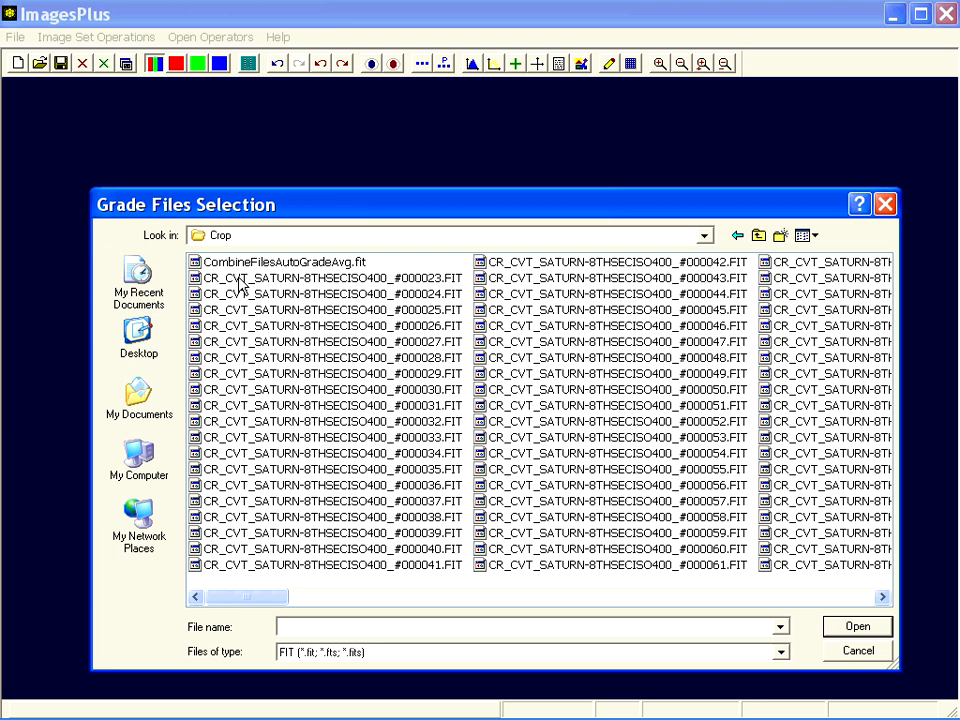
{"action": "left_click", "coordinate": [330, 277]}
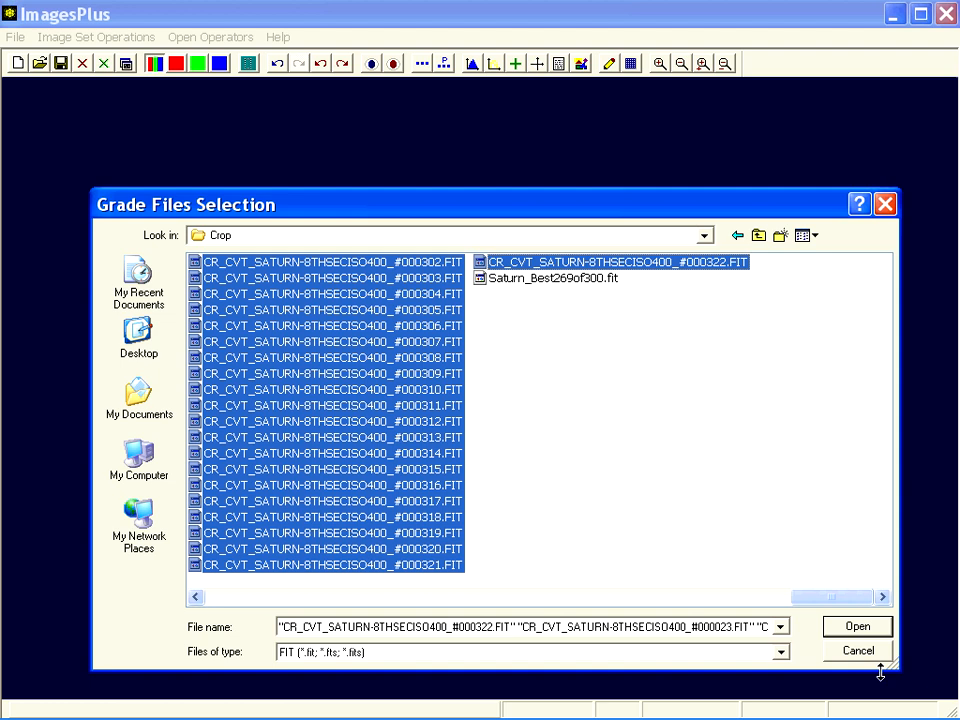
{"action": "left_click", "coordinate": [856, 626]}
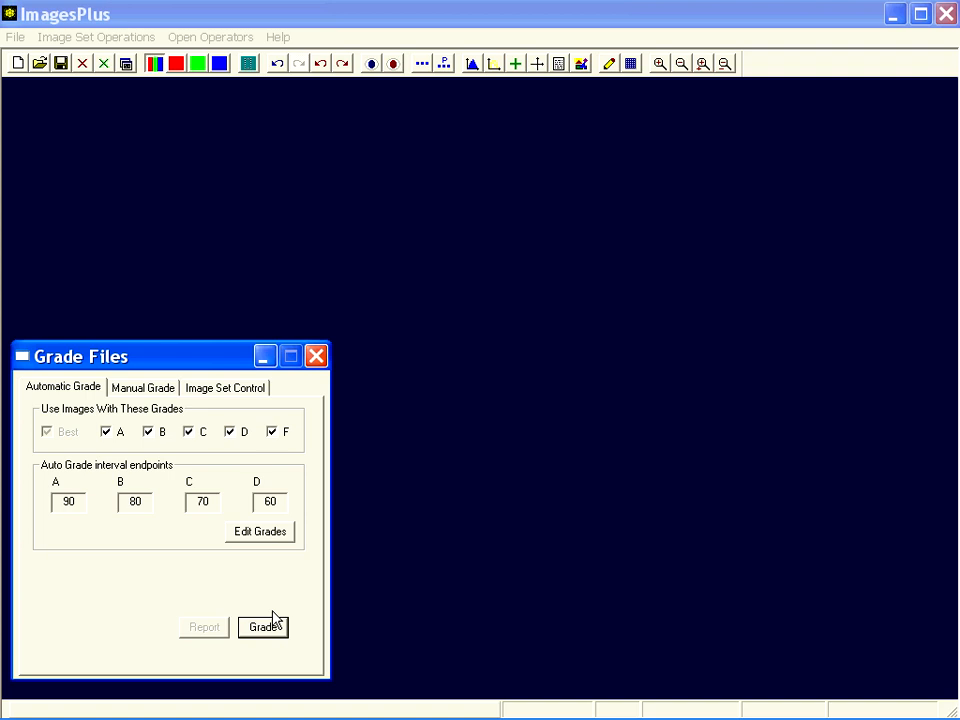
Step: Auto-grade the 300 frames, keeping only A and B grades so 166 pass
{"action": "left_click", "coordinate": [262, 627]}
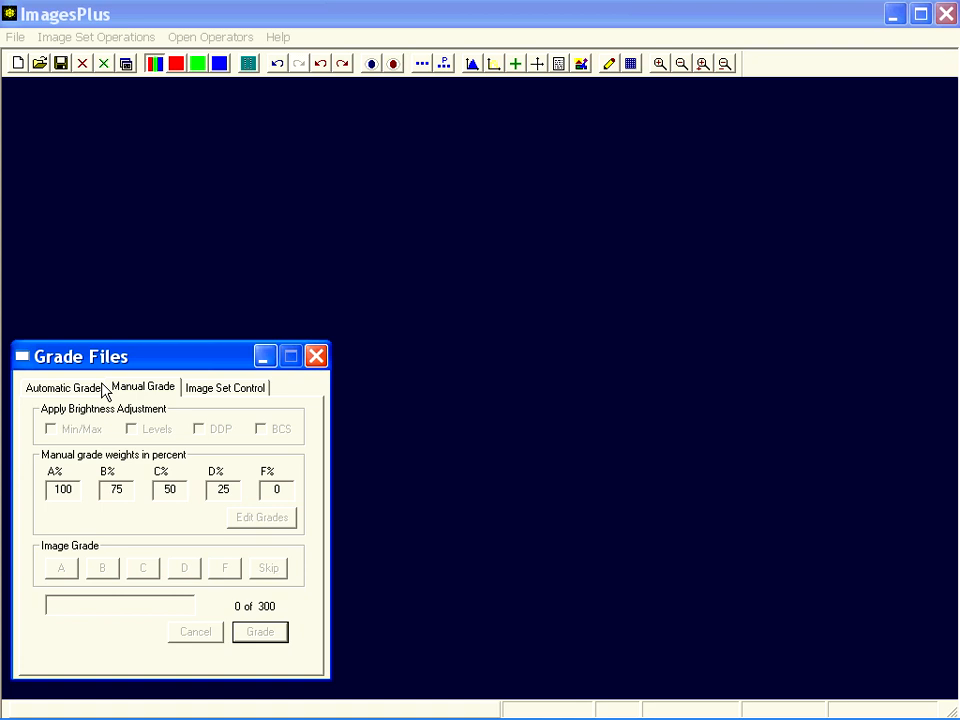
{"action": "mouse_move", "coordinate": [138, 390]}
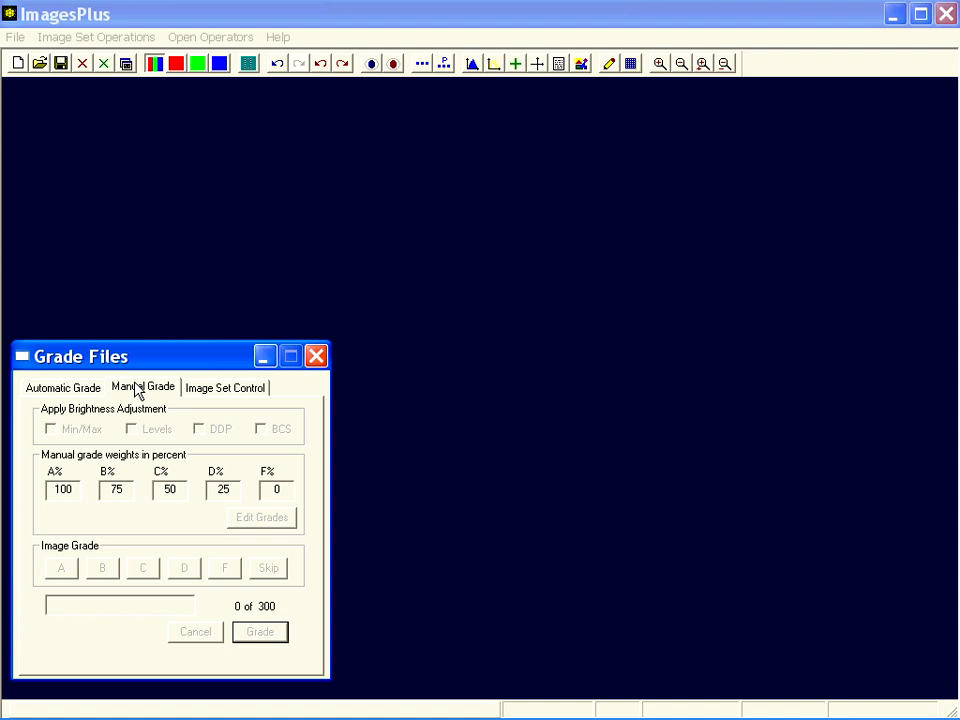
{"action": "left_click", "coordinate": [62, 387]}
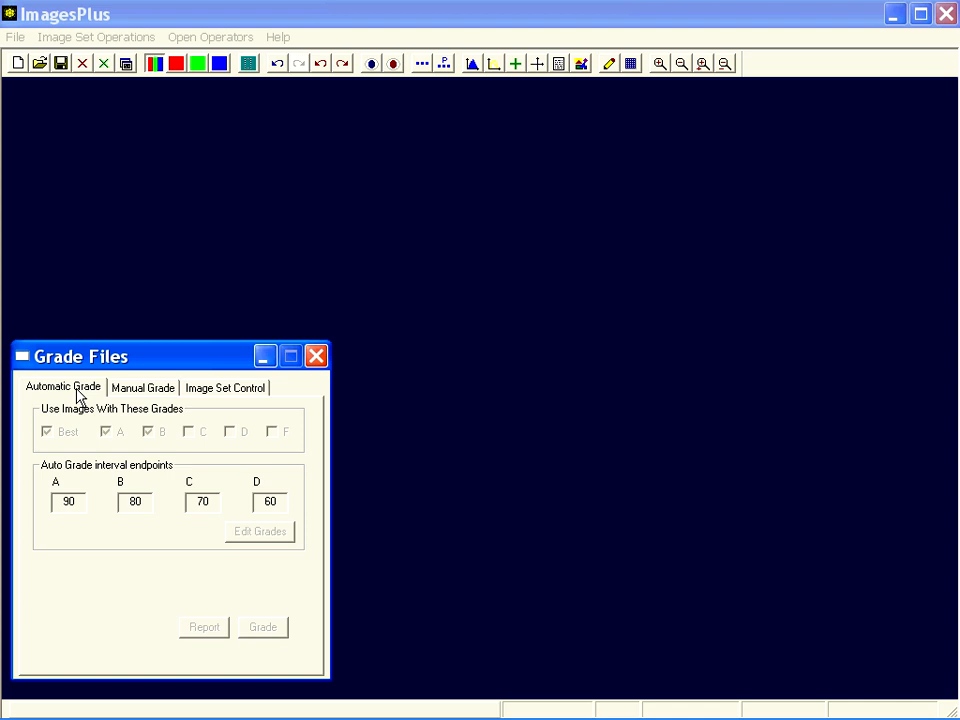
{"action": "left_click", "coordinate": [225, 387]}
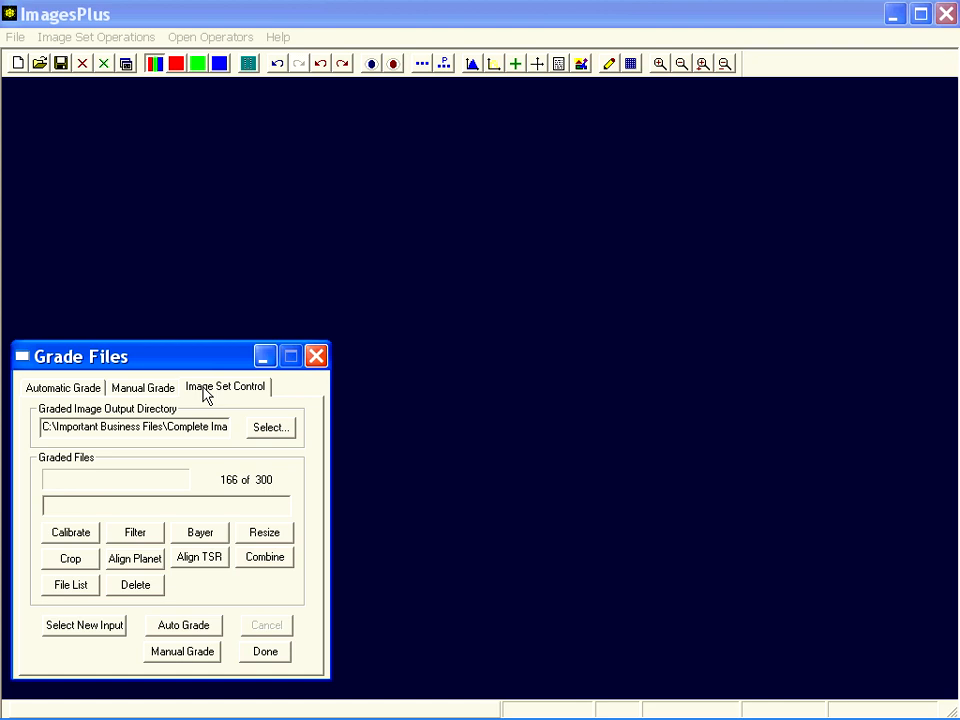
{"action": "mouse_move", "coordinate": [265, 490]}
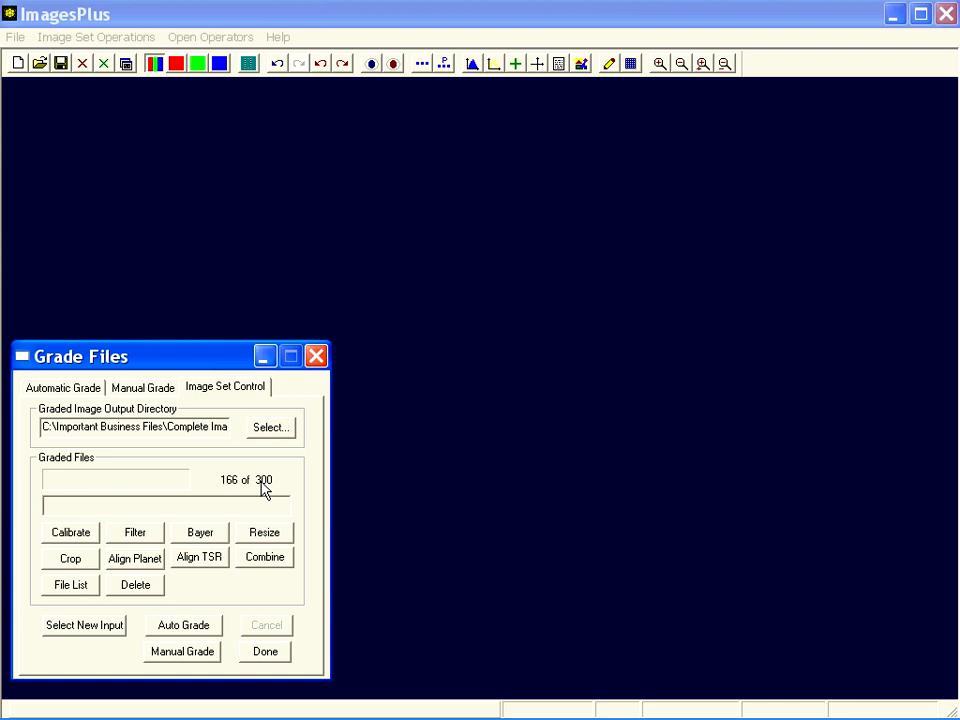
{"action": "left_click", "coordinate": [63, 387]}
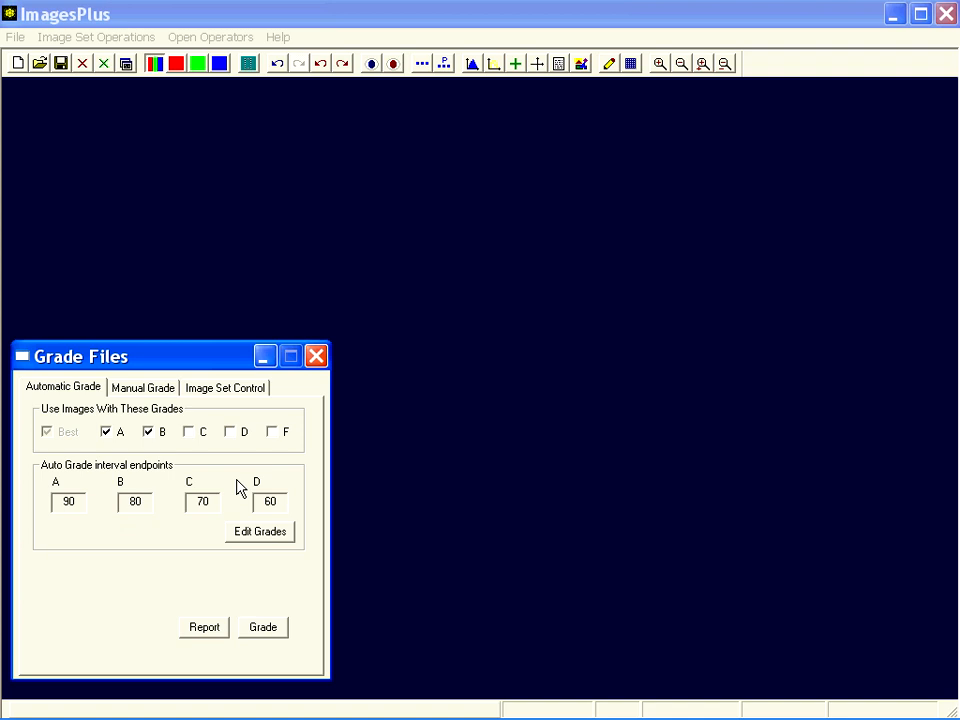
Step: Confirm 166 frames passed, align the planet across them, and open Combine
{"action": "left_click", "coordinate": [224, 387]}
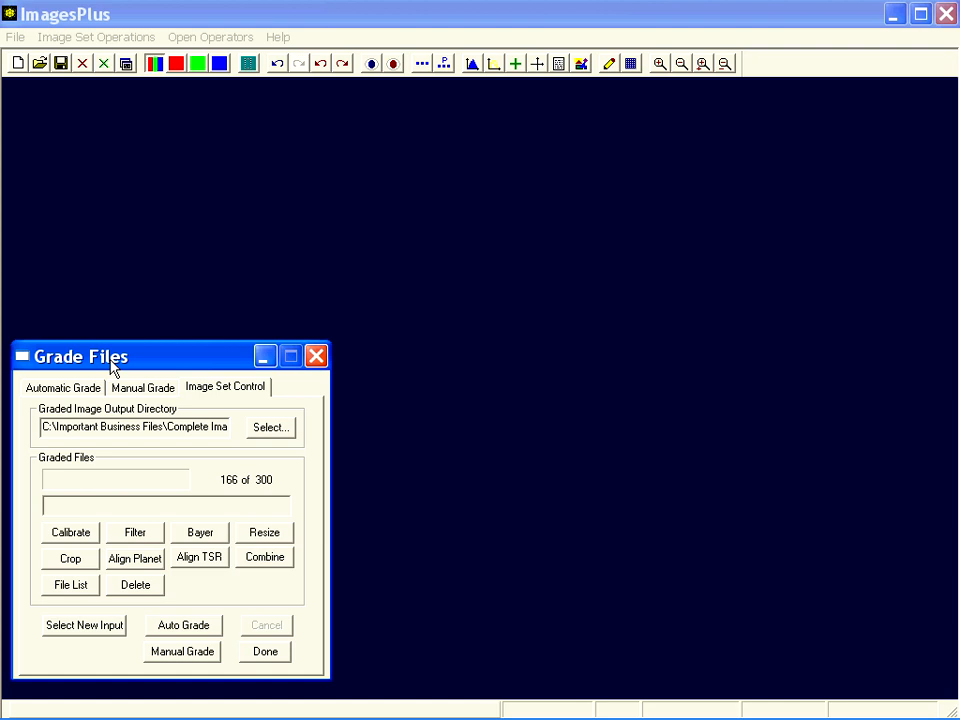
{"action": "left_click", "coordinate": [134, 558]}
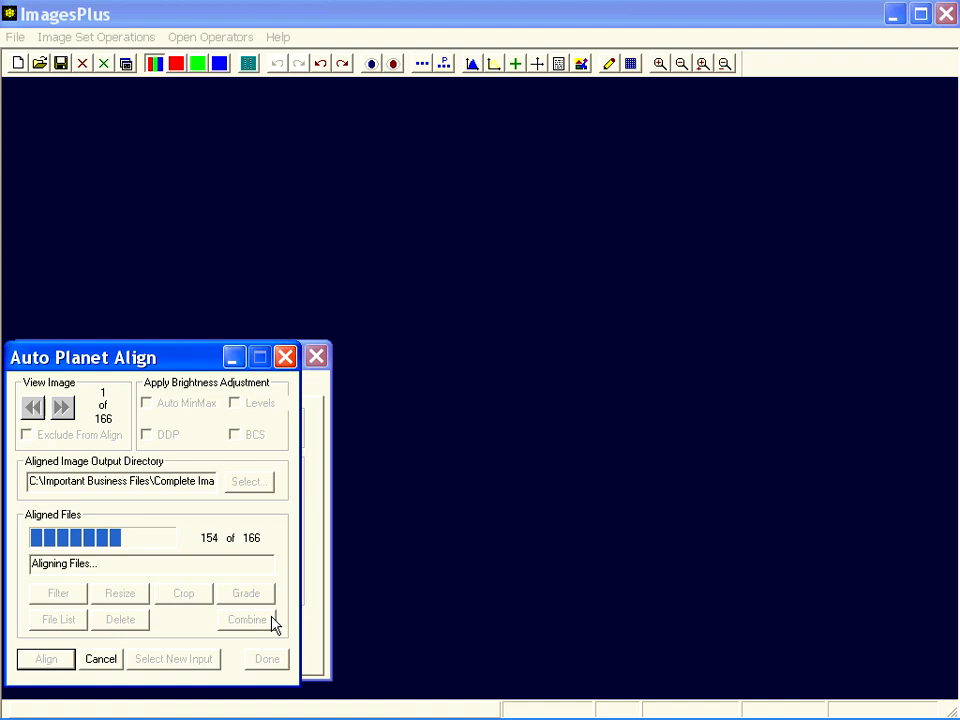
{"action": "left_click", "coordinate": [246, 619]}
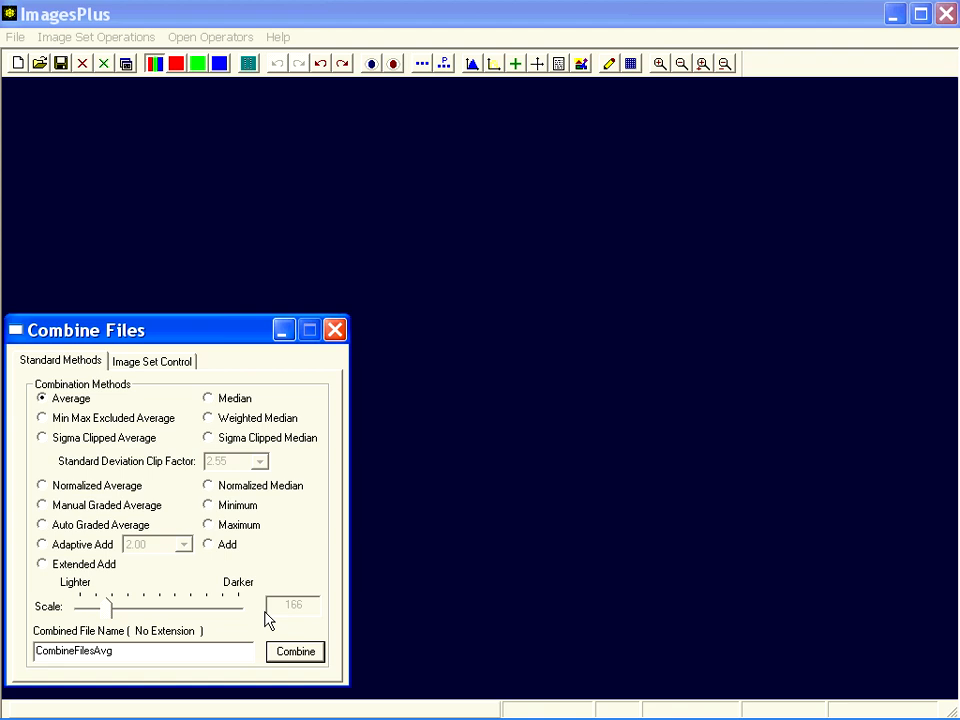
Step: Combine the frames by Auto Graded Average into CombineFilesAutoGradeAvg.fit
{"action": "left_click", "coordinate": [42, 524]}
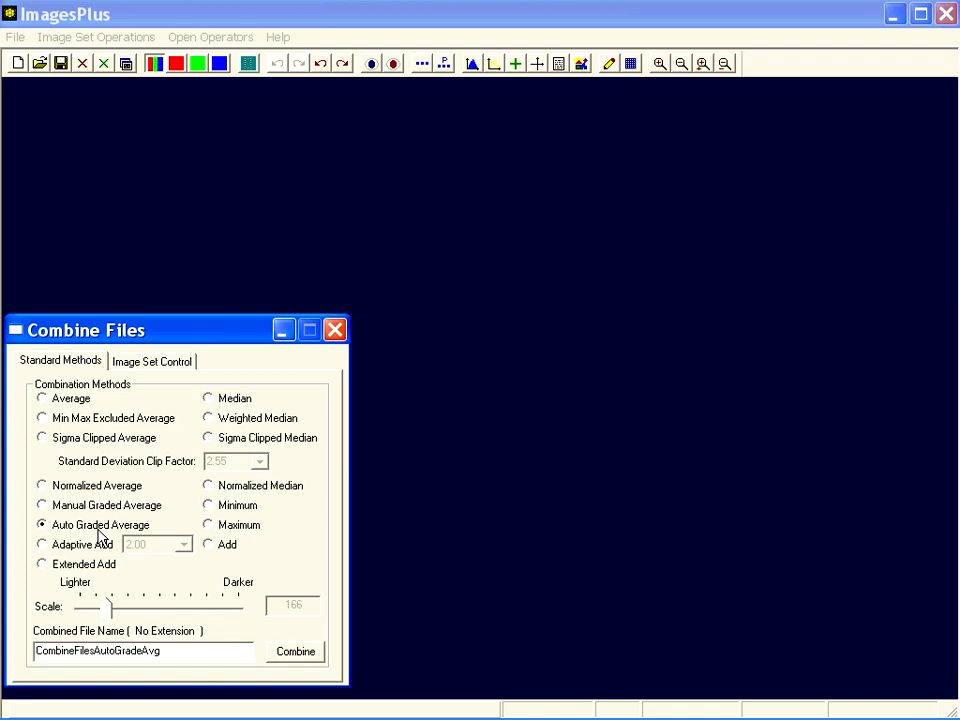
{"action": "left_click", "coordinate": [294, 651]}
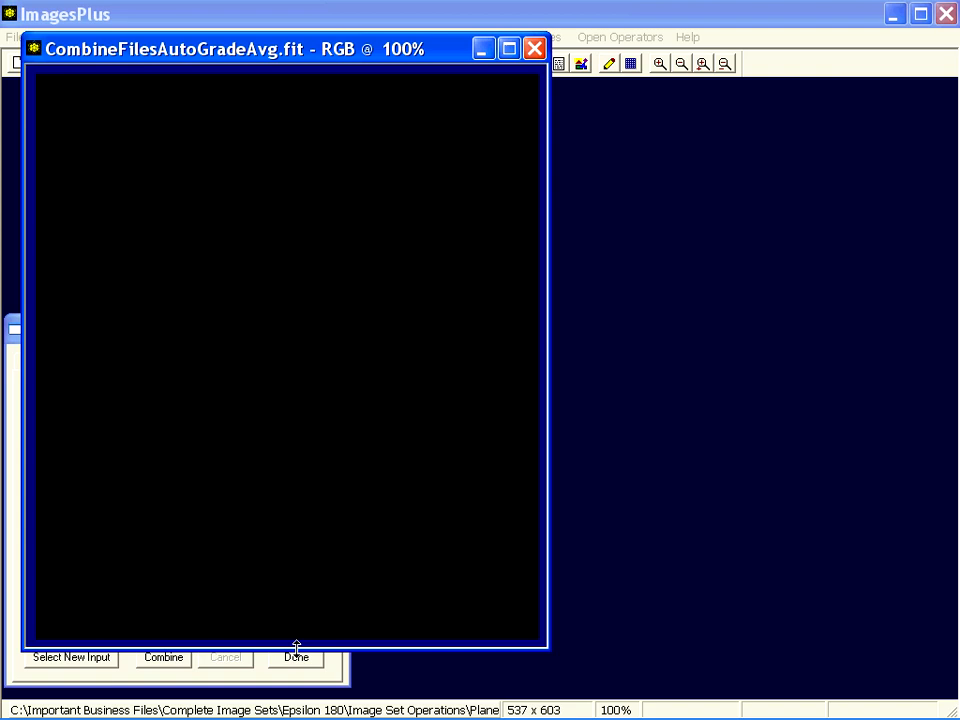
Step: Raise brightness with Color > Brightness Levels to reveal Saturn and its rings
{"action": "left_click", "coordinate": [401, 37]}
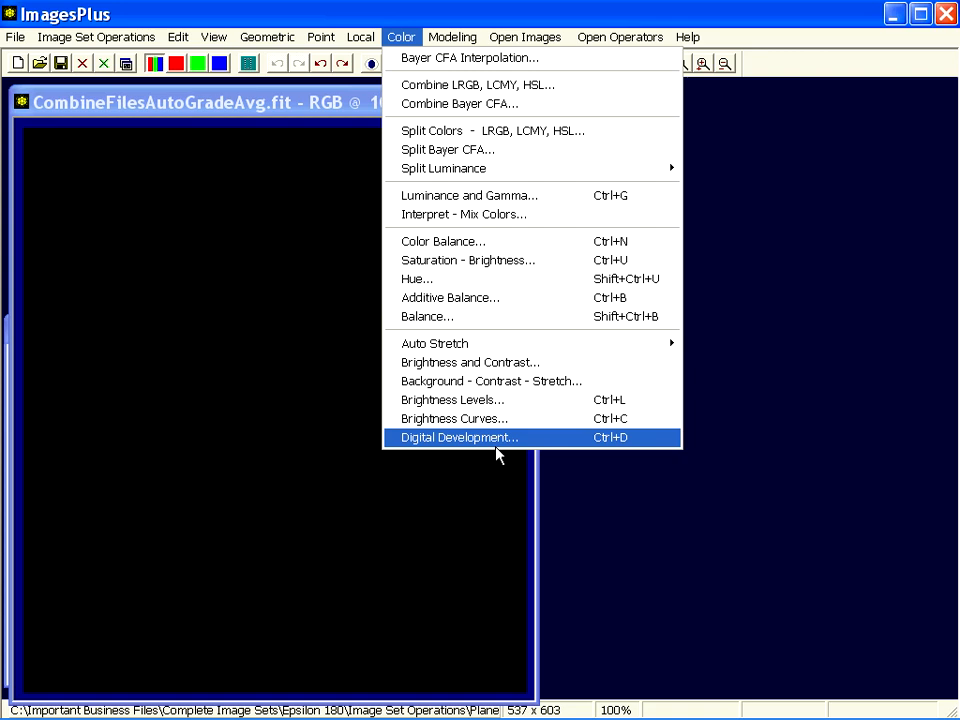
{"action": "left_click", "coordinate": [453, 399]}
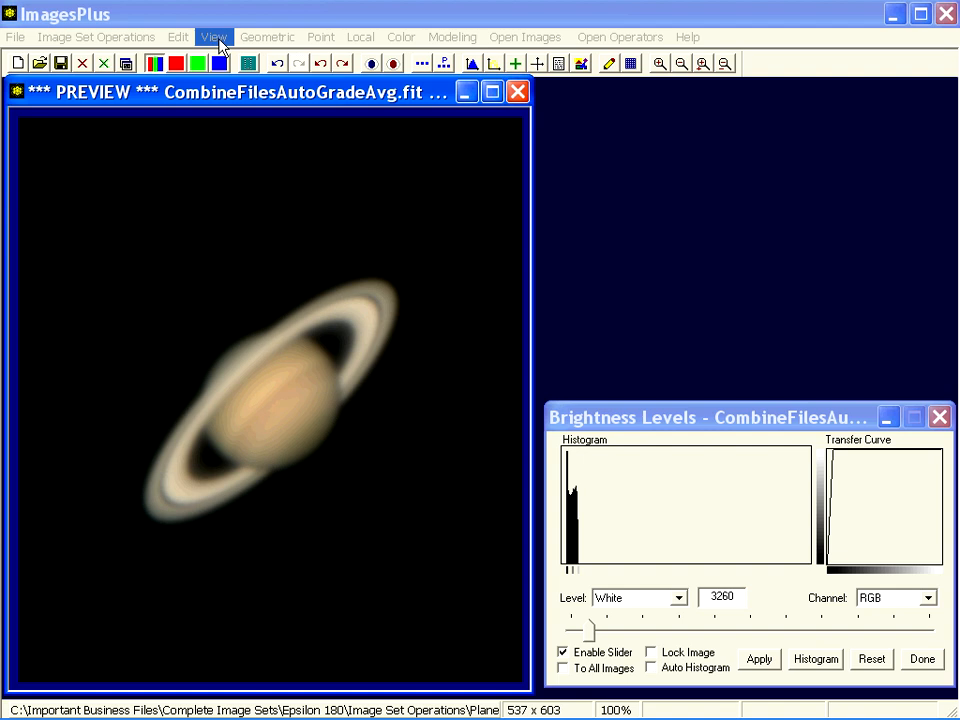
{"action": "left_click", "coordinate": [393, 63]}
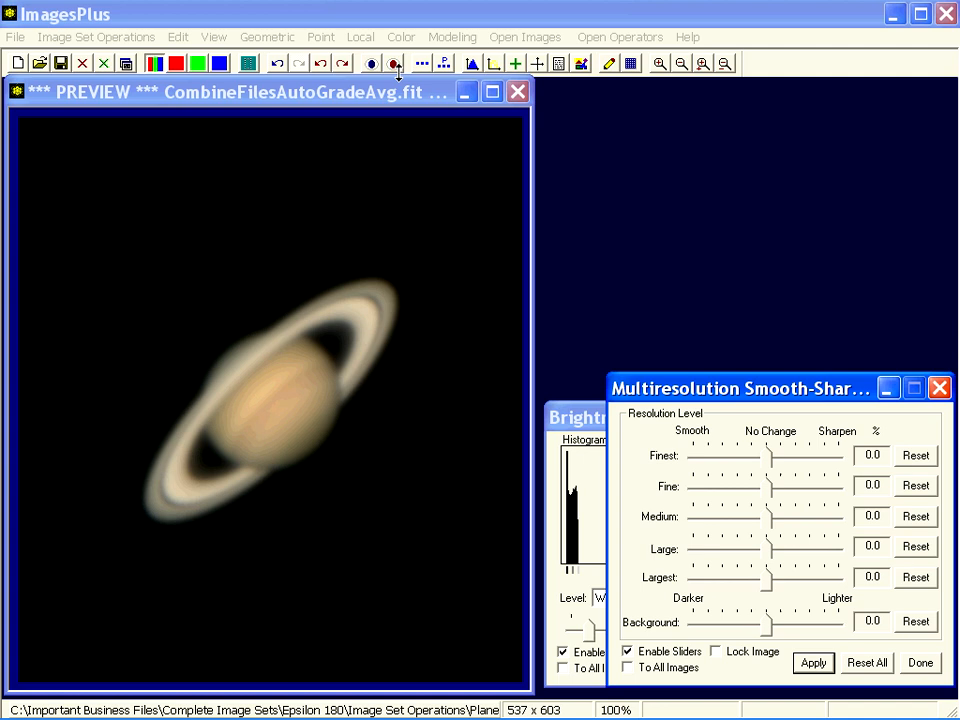
Step: Set Finest sharpening to about 85.8 and Fine to about 49.7
{"action": "left_click_drag", "start_coordinate": [770, 455], "coordinate": [830, 455]}
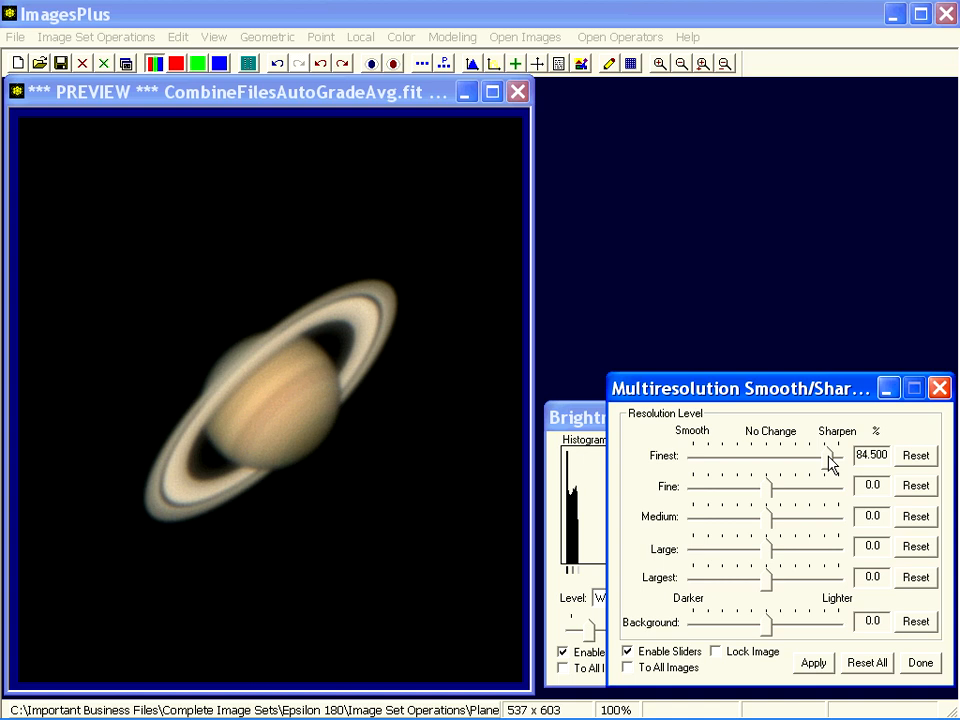
{"action": "left_click_drag", "start_coordinate": [770, 486], "coordinate": [808, 490]}
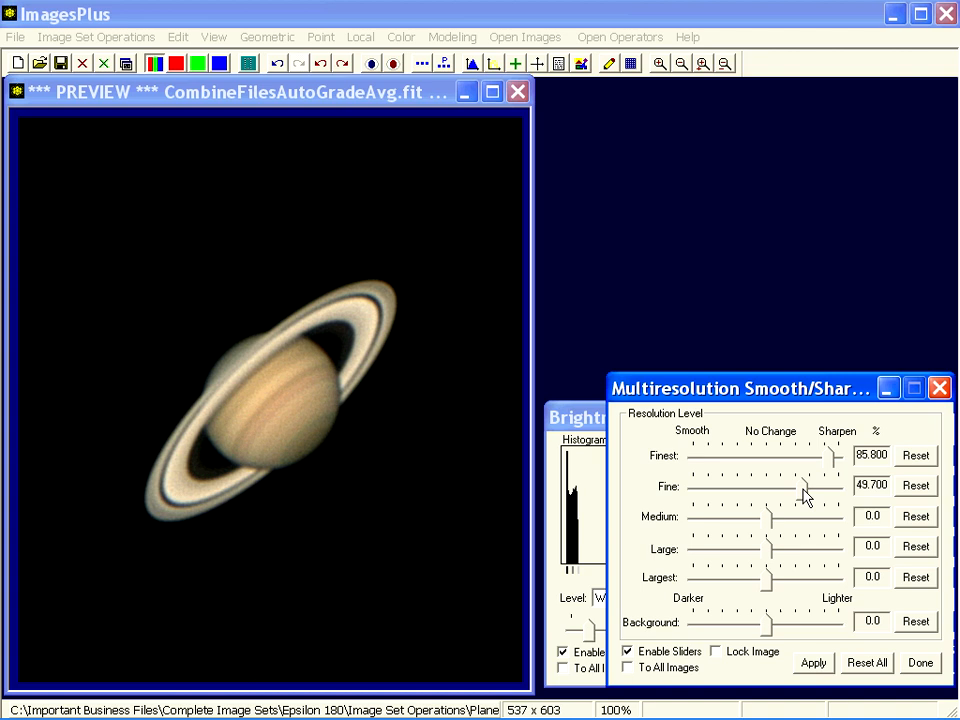